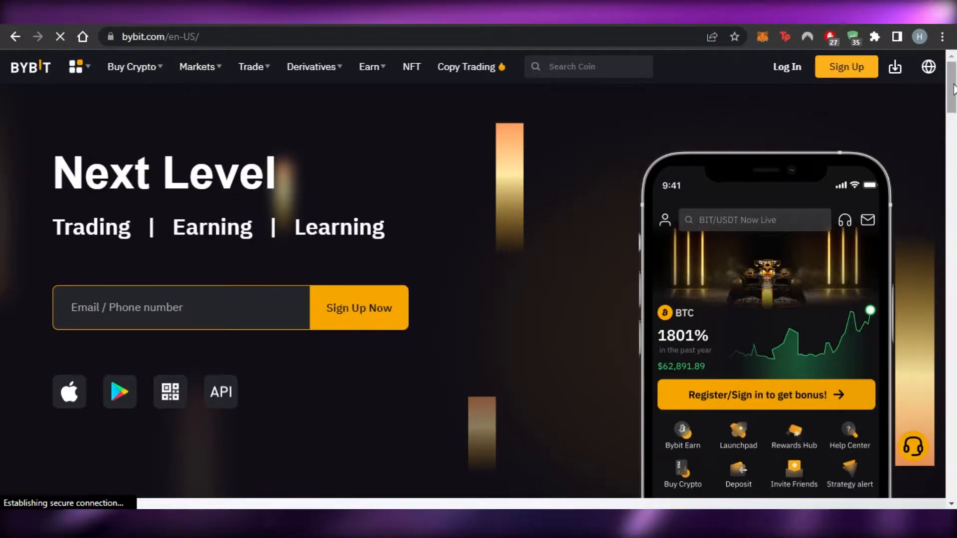
Scroll down the Bybit home page after signing in to the account.
{"action": "scroll", "scroll_direction": "down", "scroll_amount": 3}
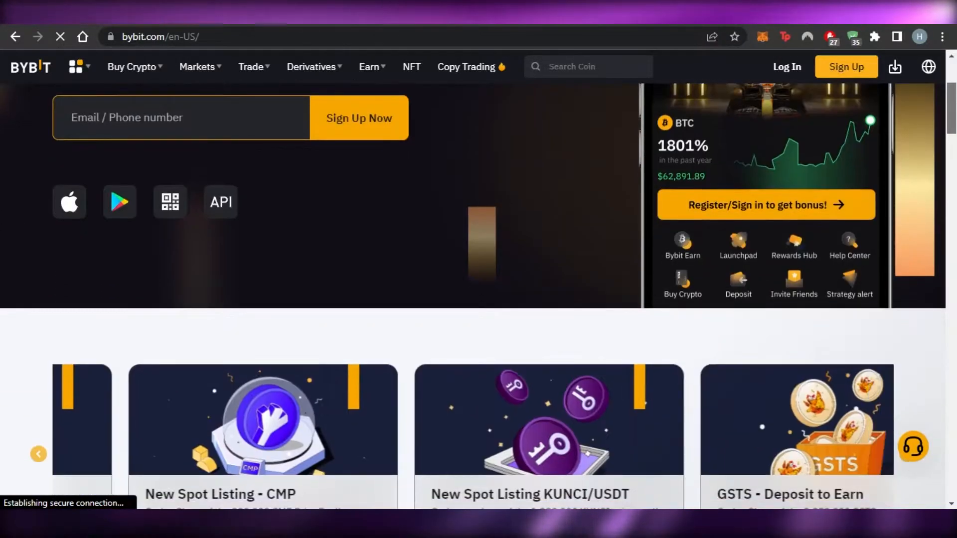
{"action": "scroll", "scroll_direction": "down", "scroll_amount": 3}
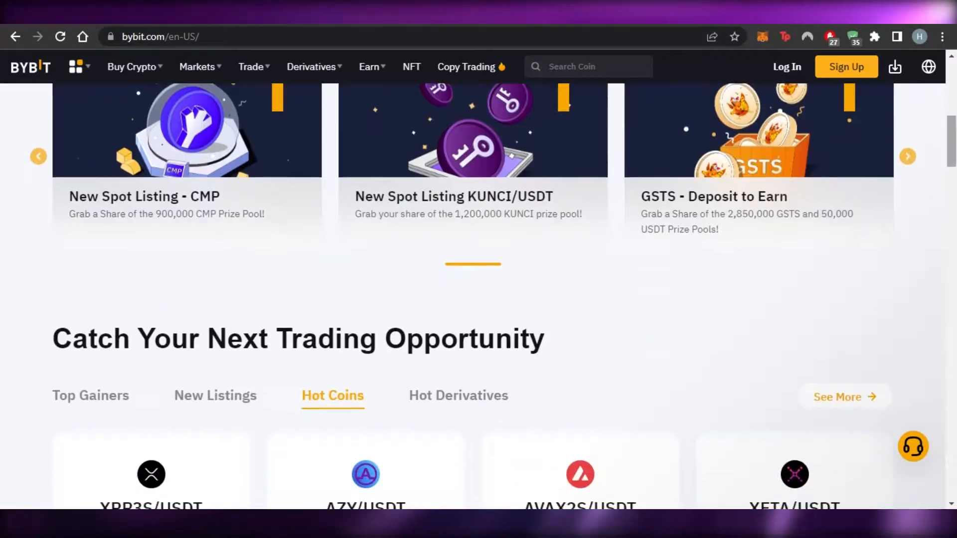
{"action": "scroll", "scroll_direction": "down", "scroll_amount": 3}
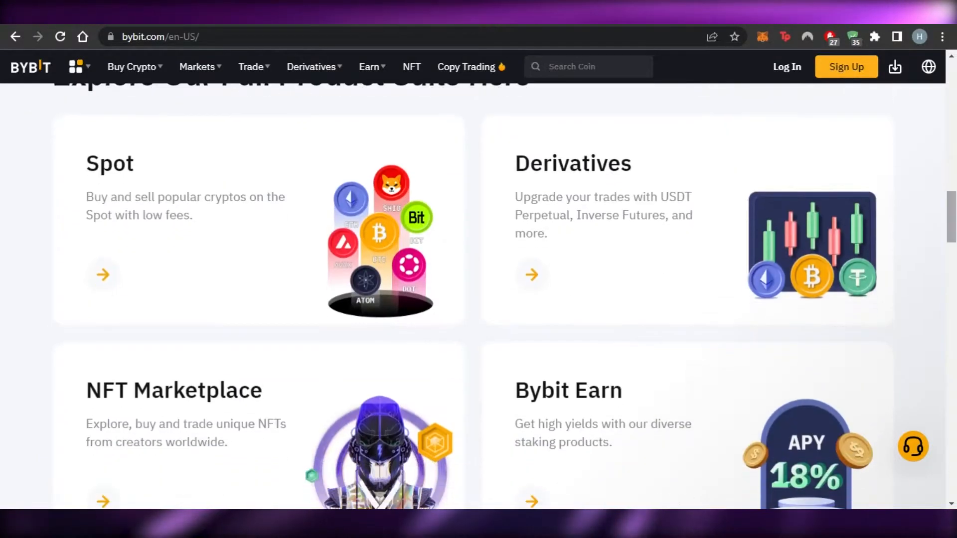
{"action": "scroll", "scroll_direction": "down", "scroll_amount": 3}
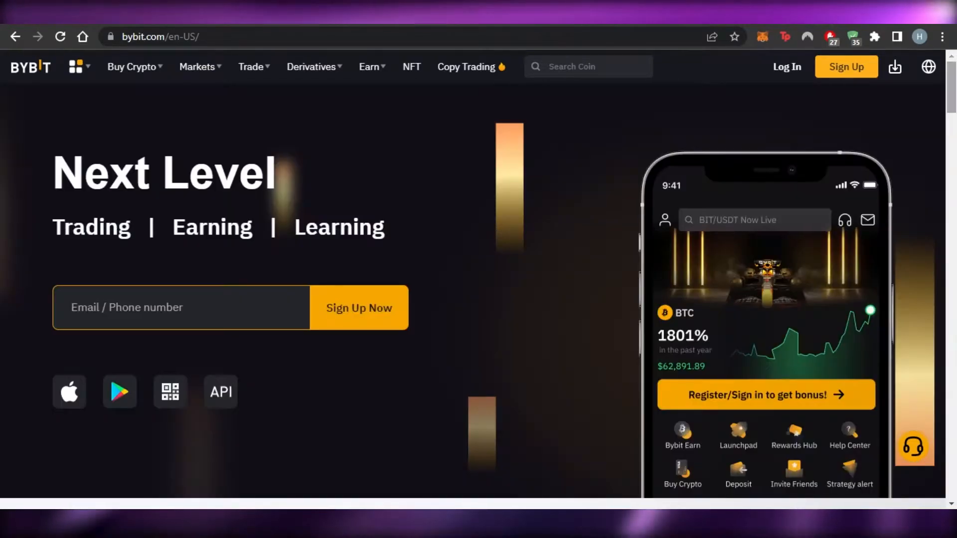
{"action": "mouse_move", "coordinate": [443, 259]}
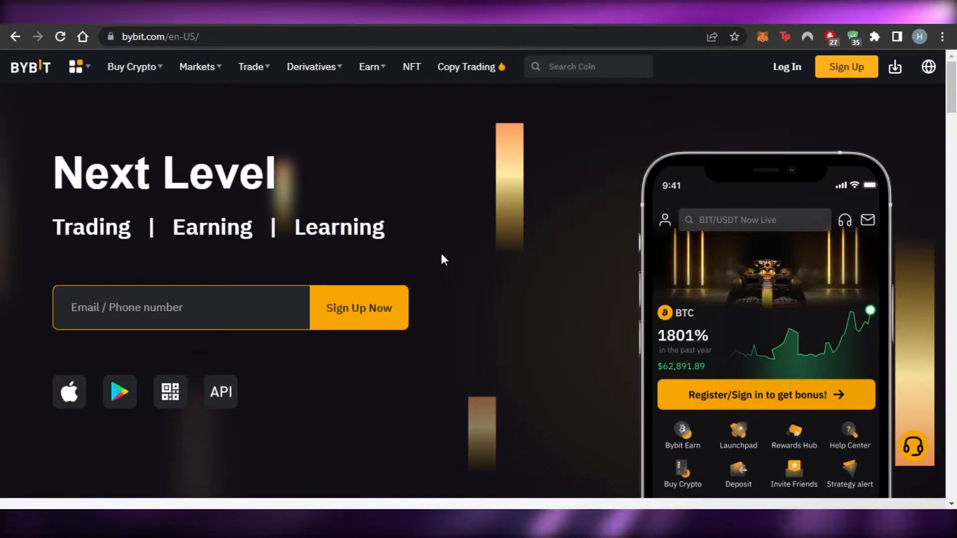
{"action": "mouse_move", "coordinate": [698, 152]}
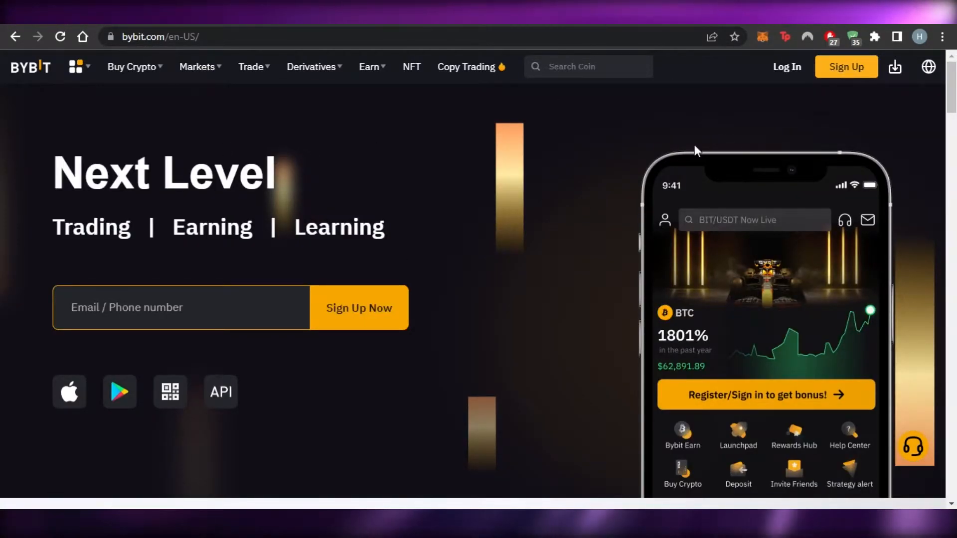
{"action": "scroll", "scroll_direction": "down", "scroll_amount": 3}
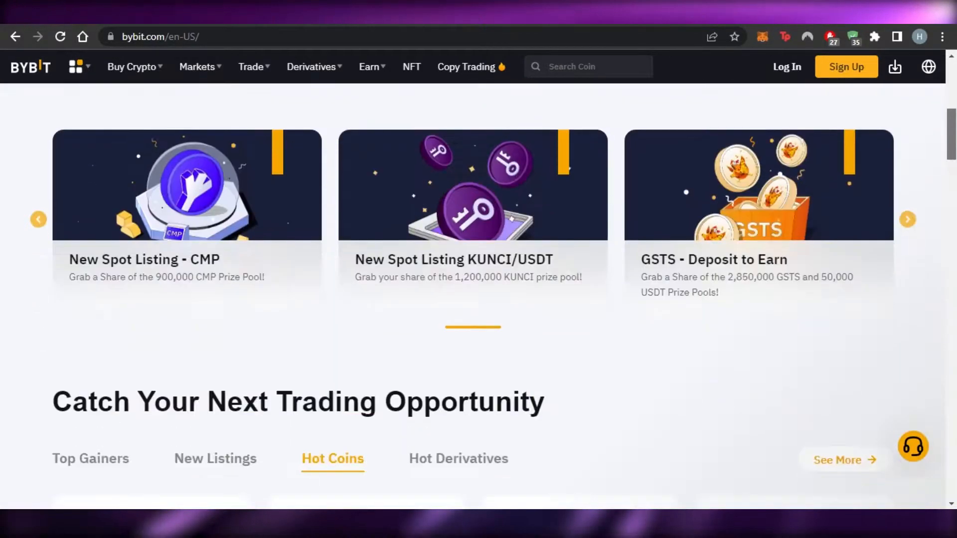
{"action": "scroll", "scroll_direction": "down", "scroll_amount": 3}
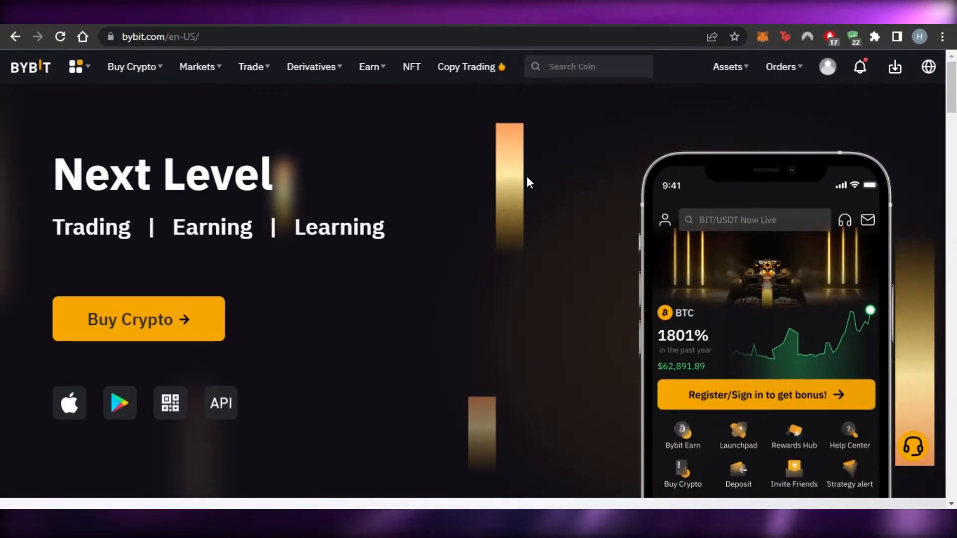
{"action": "mouse_move", "coordinate": [342, 128]}
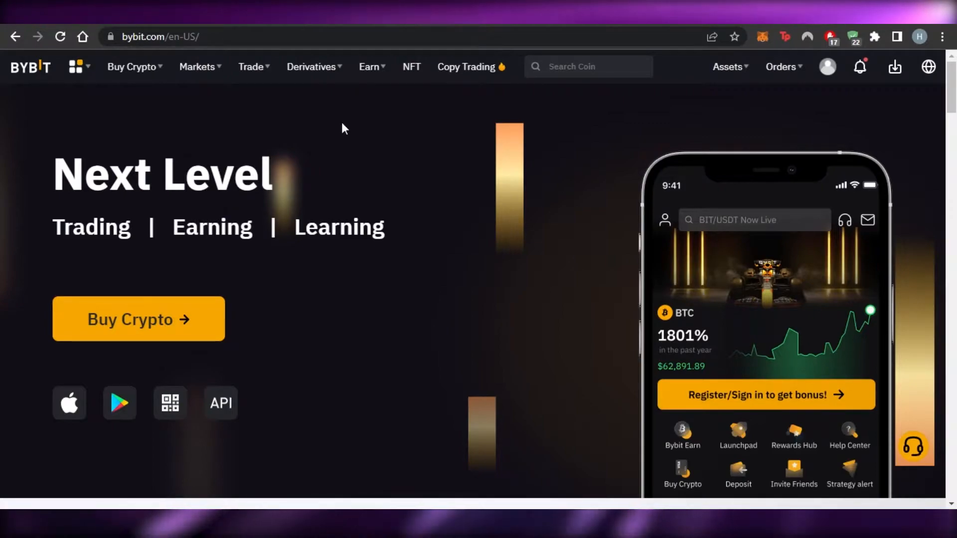
{"action": "mouse_move", "coordinate": [759, 172]}
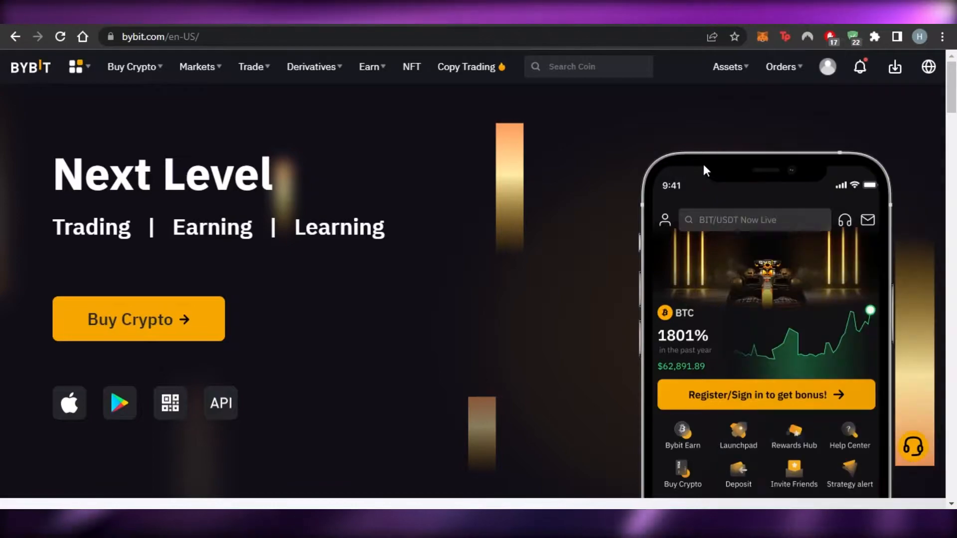
Browse the home page and return to the top via the Bybit logo.
{"action": "left_click", "coordinate": [827, 67]}
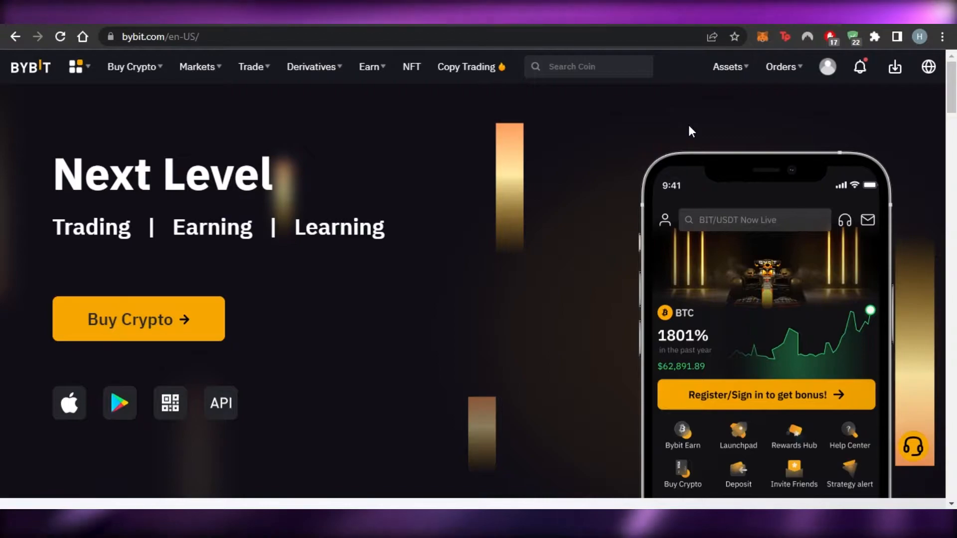
{"action": "scroll", "scroll_direction": "down", "scroll_amount": 3}
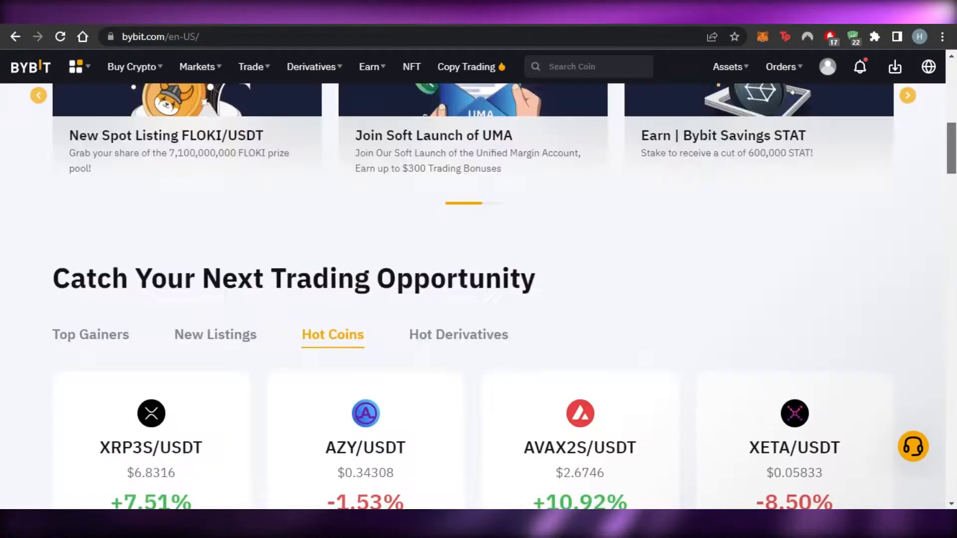
{"action": "scroll", "scroll_direction": "down", "scroll_amount": 3}
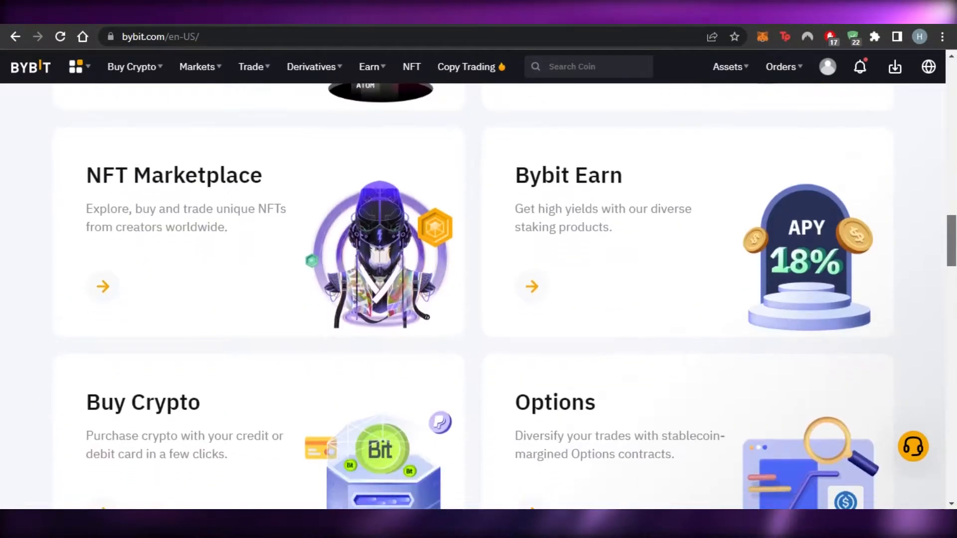
{"action": "scroll", "scroll_direction": "up", "scroll_amount": 3}
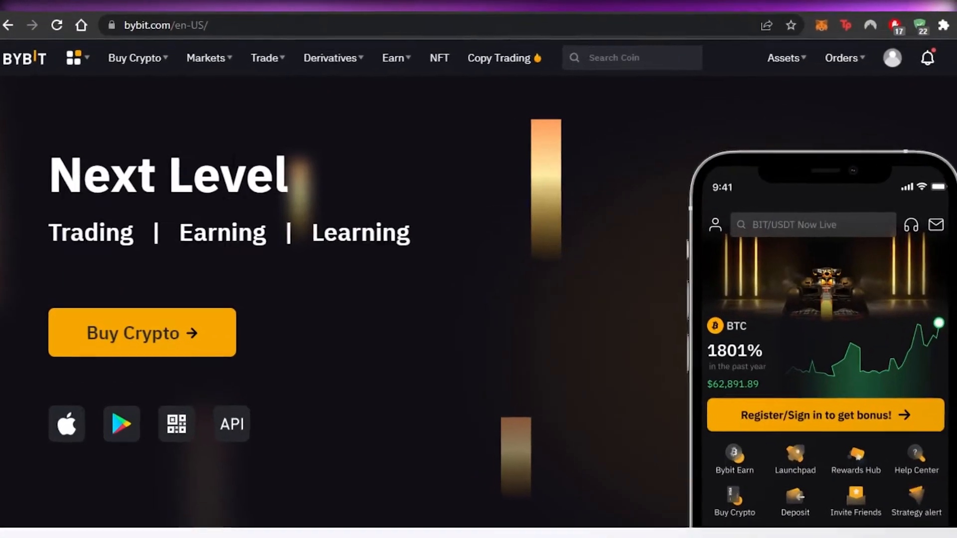
{"action": "left_click", "coordinate": [133, 58]}
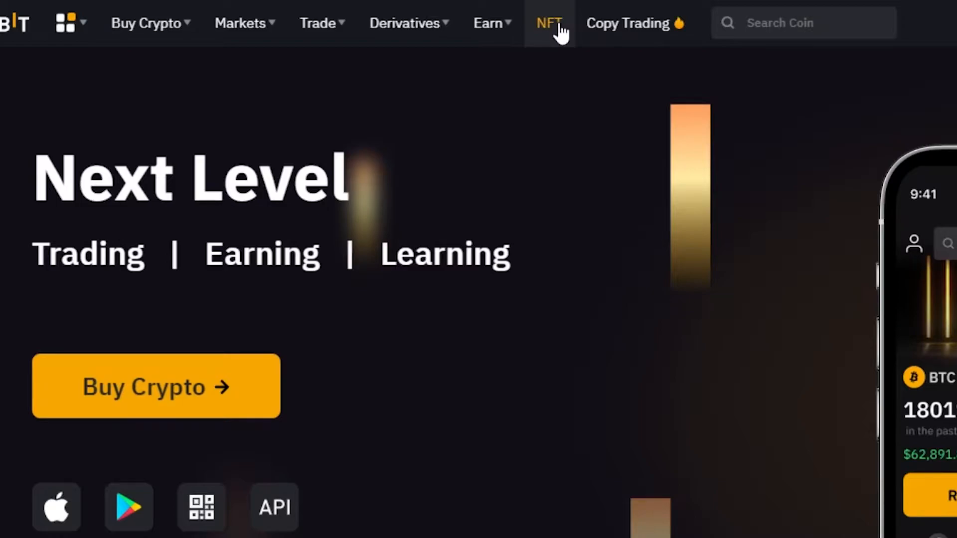
Show the Trade menu listing spot, margin and leveraged products with Trading Bot.
{"action": "left_click", "coordinate": [317, 23]}
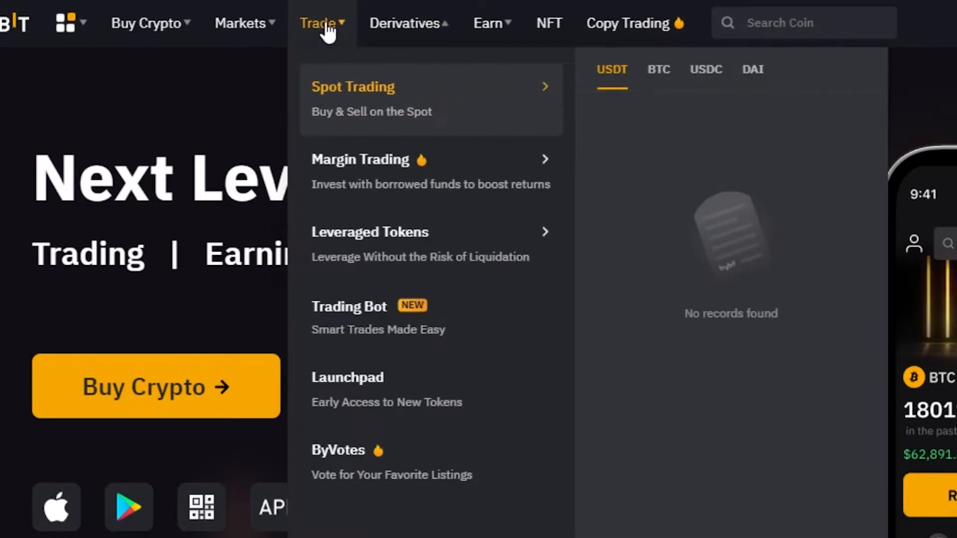
{"action": "mouse_move", "coordinate": [342, 15]}
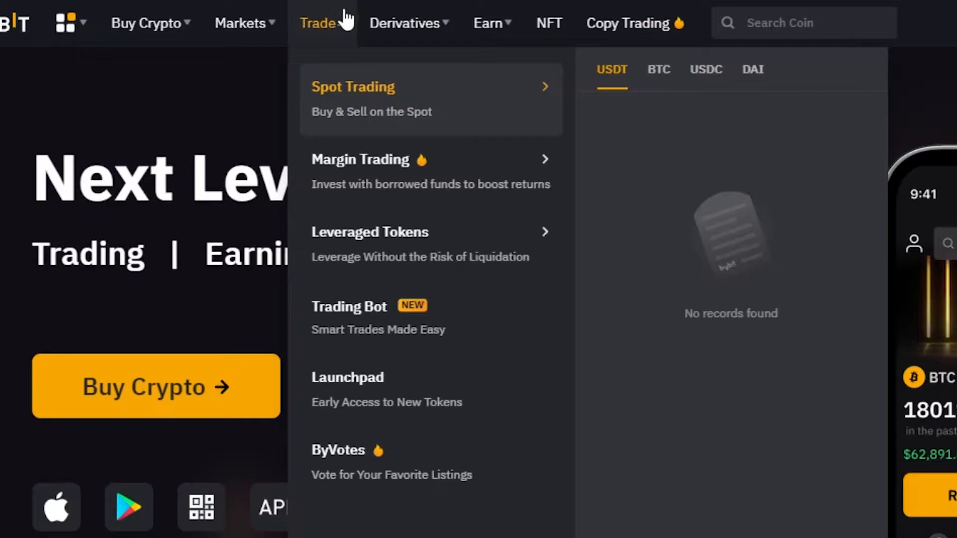
{"action": "left_click", "coordinate": [406, 23]}
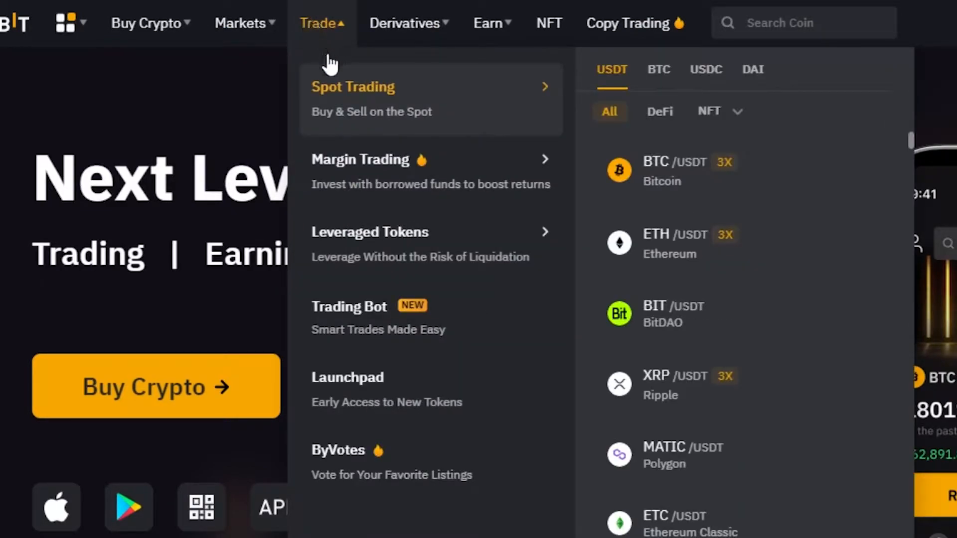
{"action": "mouse_move", "coordinate": [376, 104]}
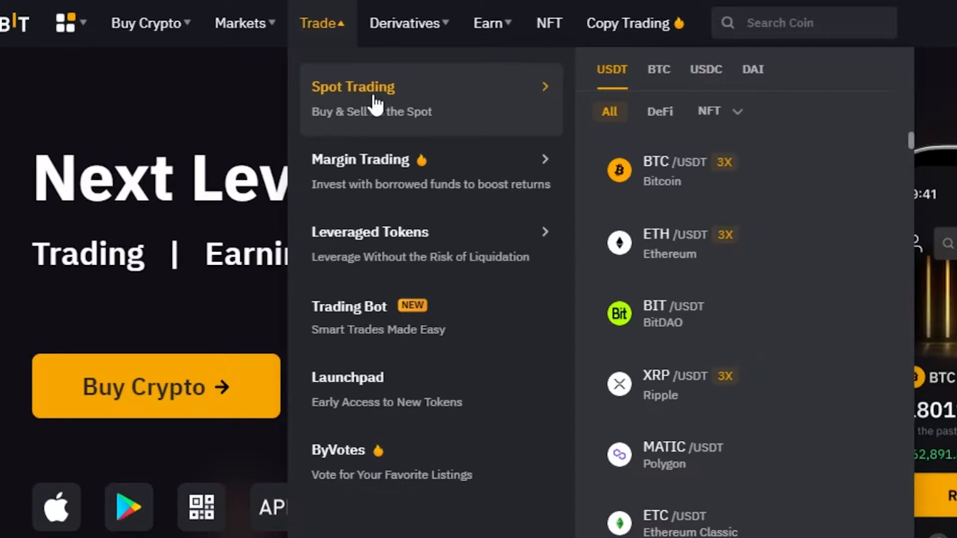
{"action": "mouse_move", "coordinate": [382, 320]}
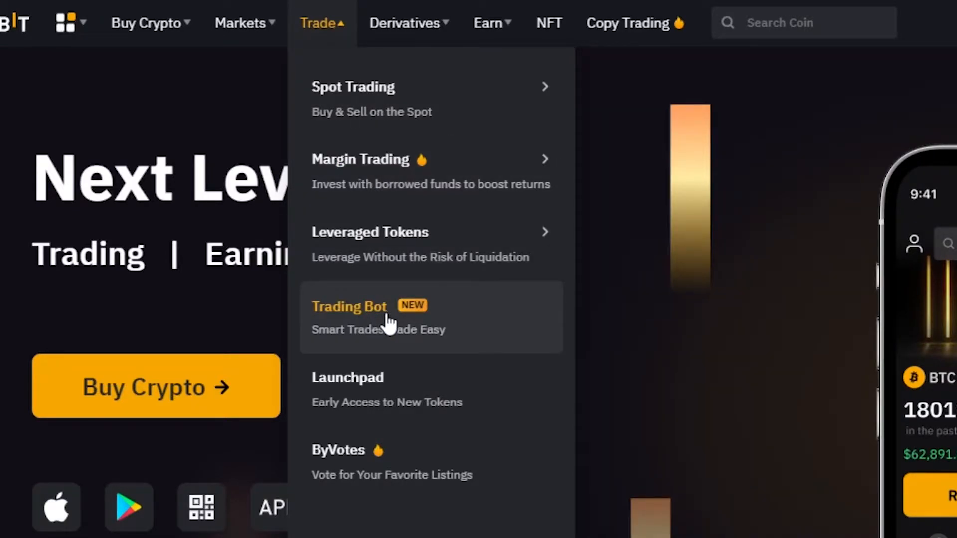
Go to the Trading Bot page and start a new grid bot via Create Now.
{"action": "left_click", "coordinate": [349, 306]}
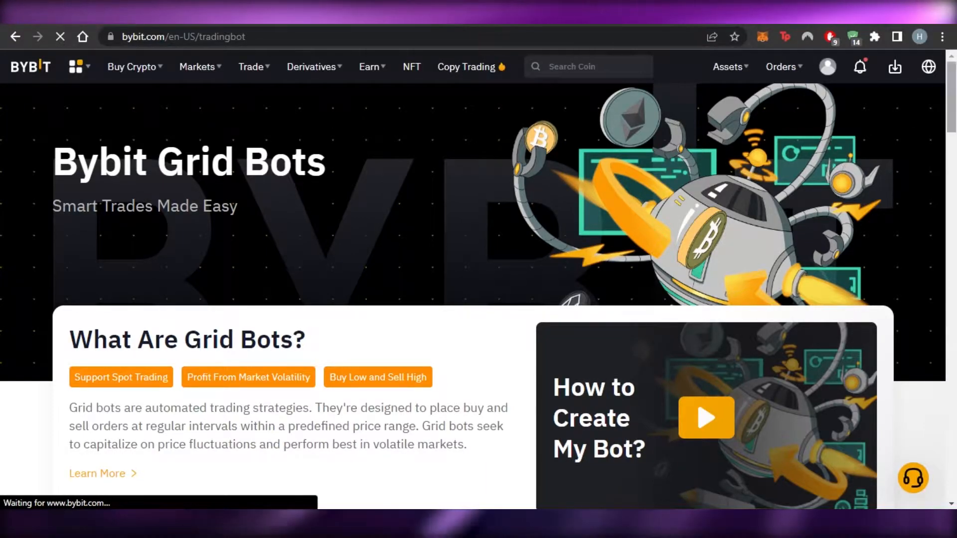
{"action": "scroll", "scroll_direction": "down", "scroll_amount": 3}
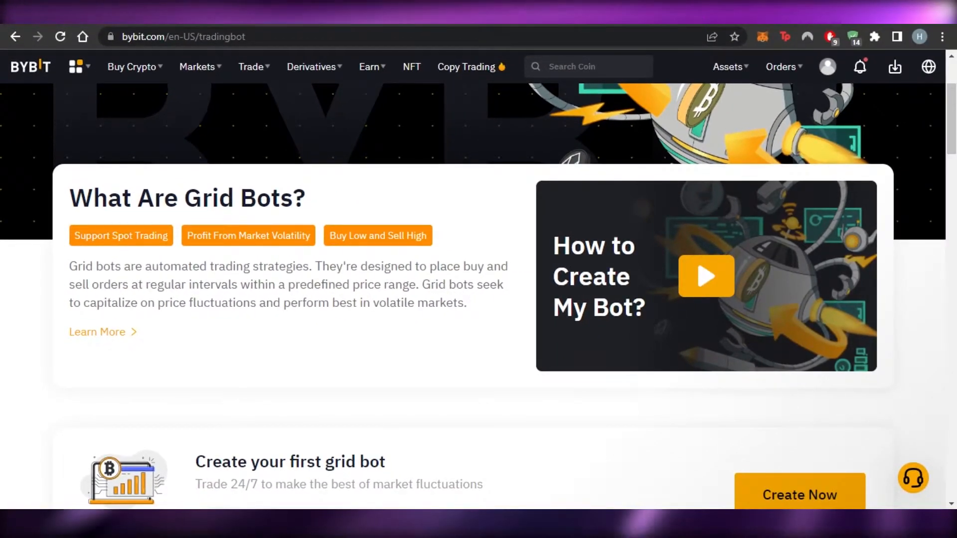
{"action": "scroll", "scroll_direction": "down", "scroll_amount": 3}
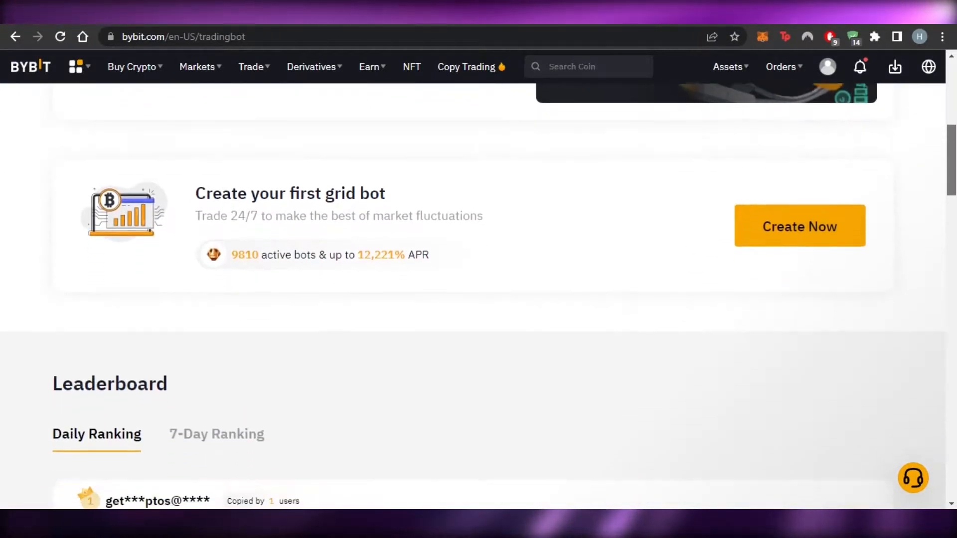
{"action": "scroll", "scroll_direction": "down", "scroll_amount": 3}
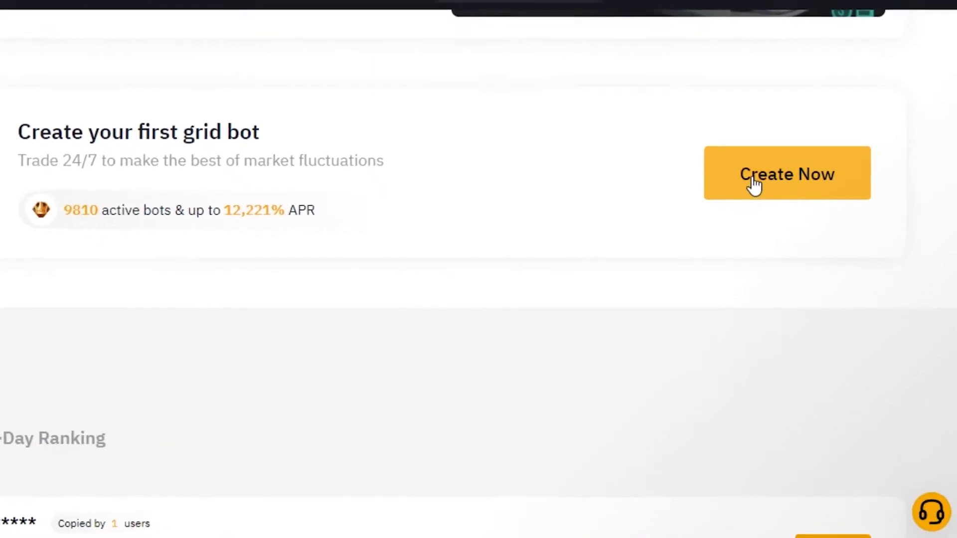
{"action": "left_click", "coordinate": [786, 174]}
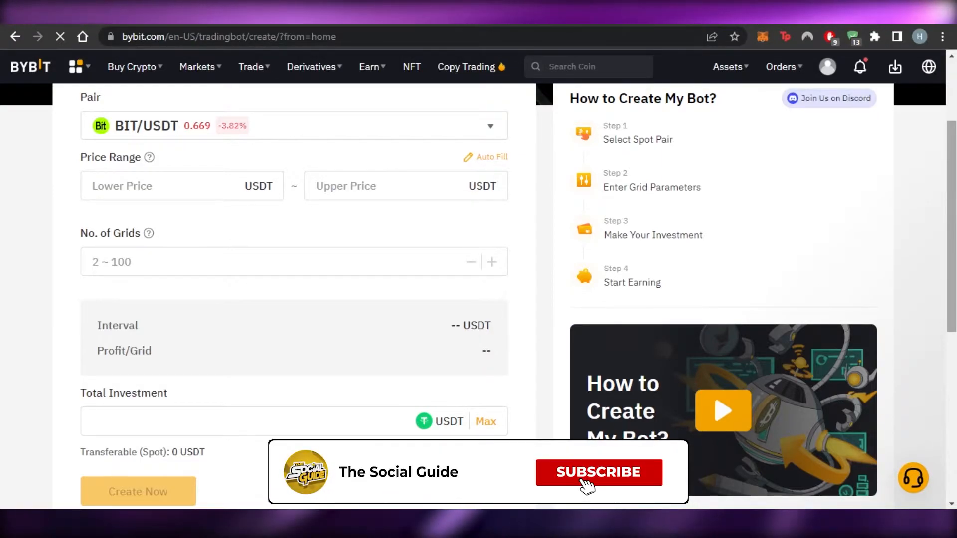
Choose BTC/USDT from the pair list as the grid bot's trading pair.
{"action": "left_click", "coordinate": [597, 472]}
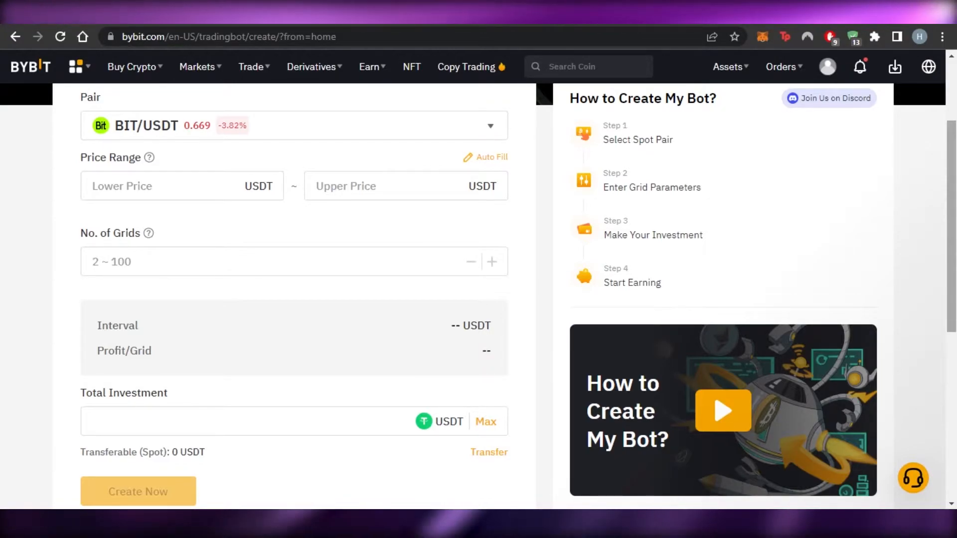
{"action": "mouse_move", "coordinate": [144, 104]}
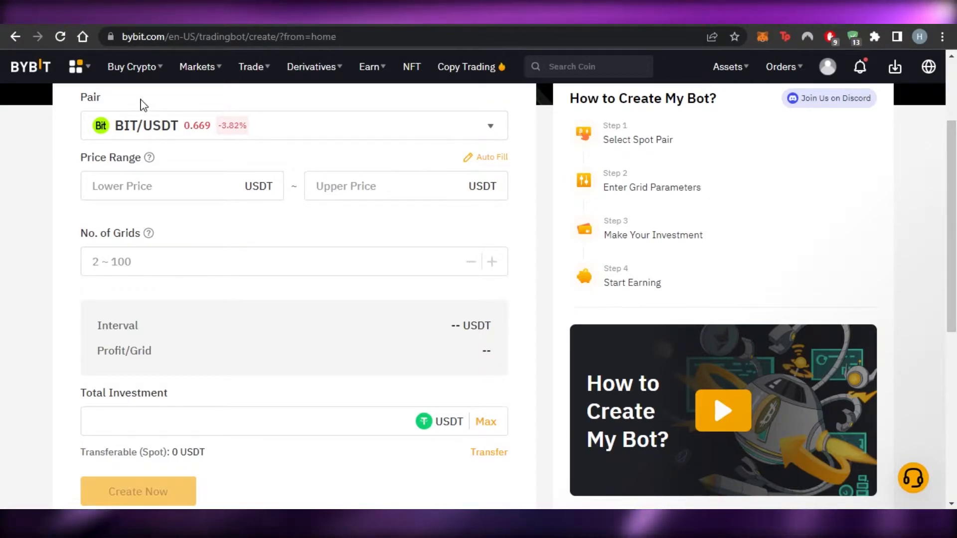
{"action": "left_click", "coordinate": [293, 125]}
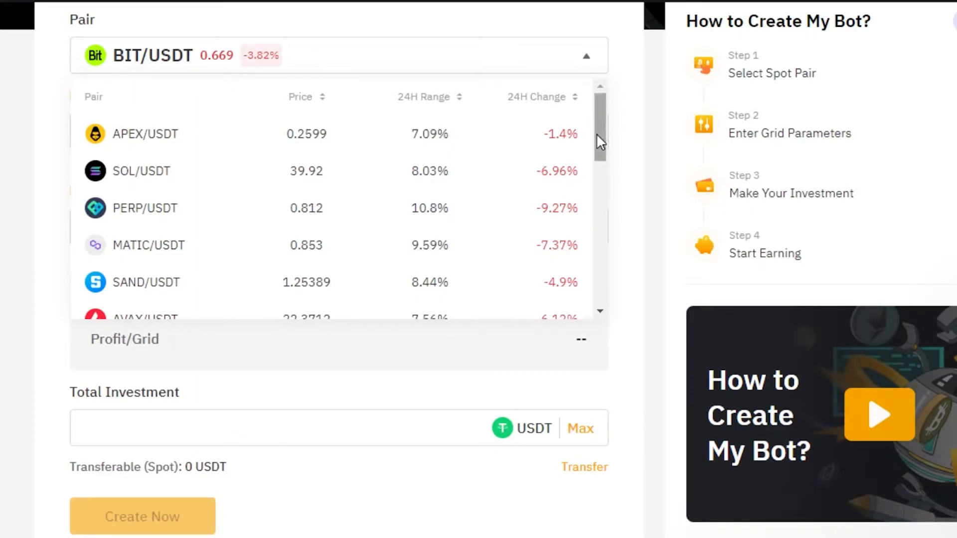
{"action": "scroll", "scroll_direction": "down", "scroll_amount": 3}
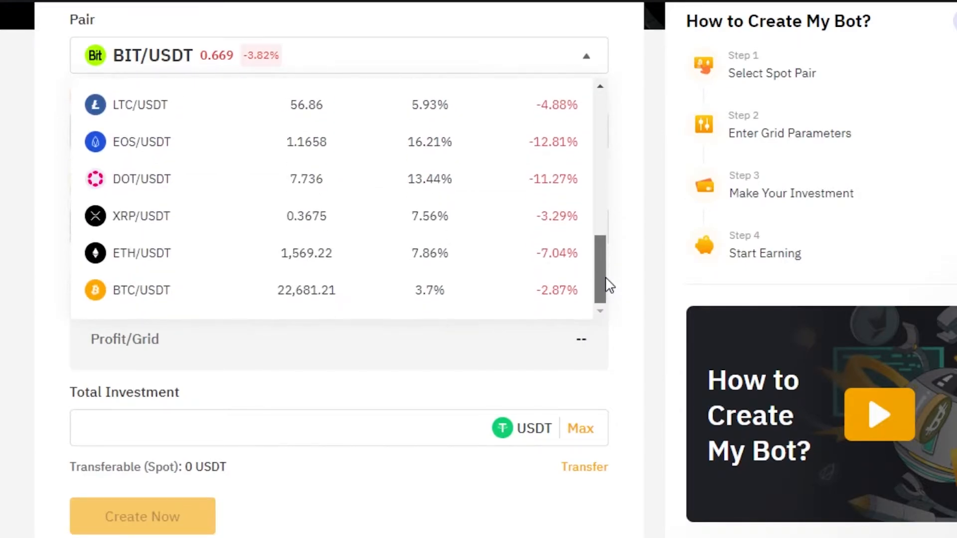
{"action": "mouse_move", "coordinate": [613, 325]}
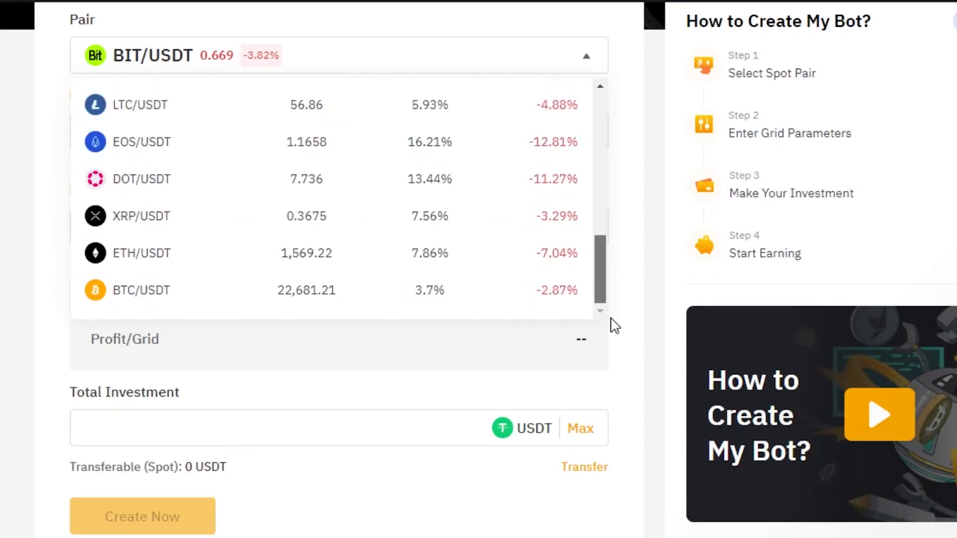
{"action": "mouse_move", "coordinate": [199, 311]}
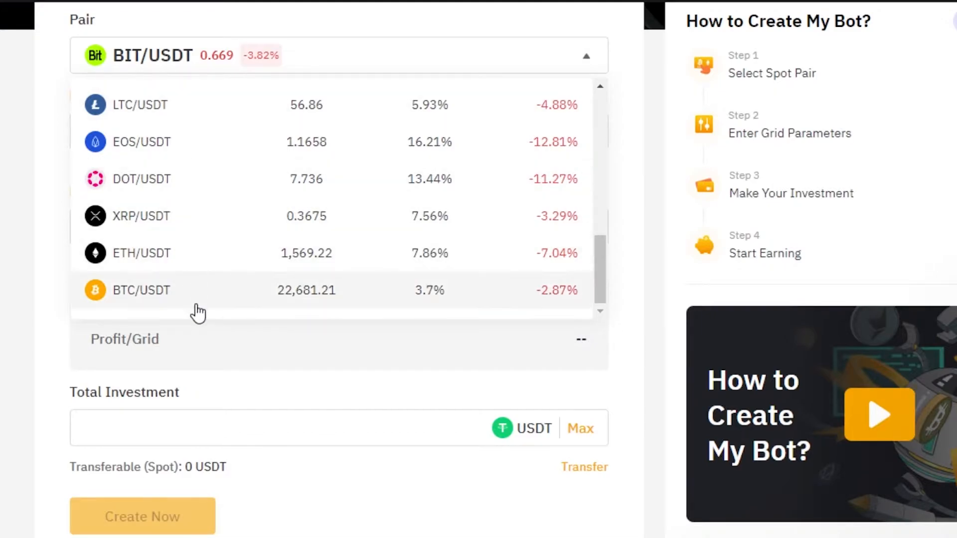
{"action": "mouse_move", "coordinate": [170, 284]}
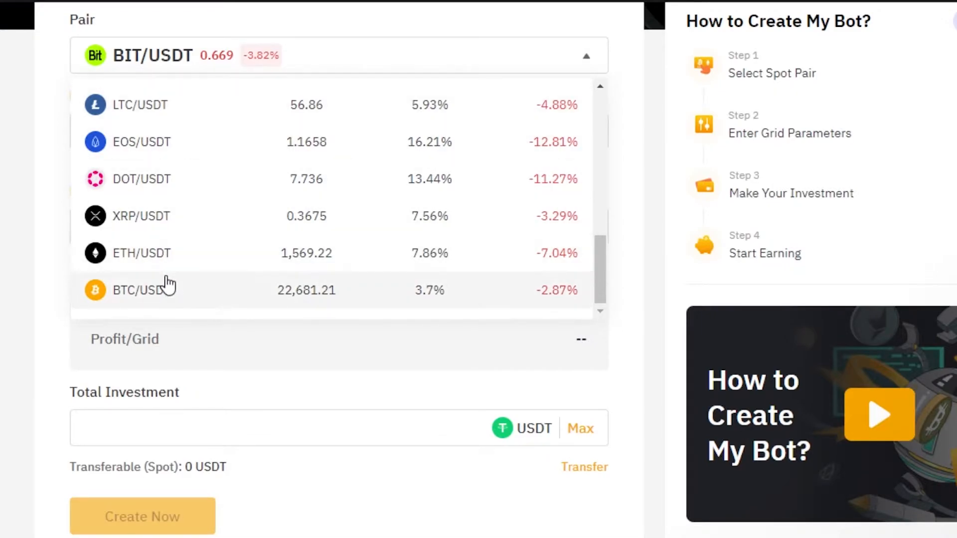
{"action": "left_click", "coordinate": [143, 290]}
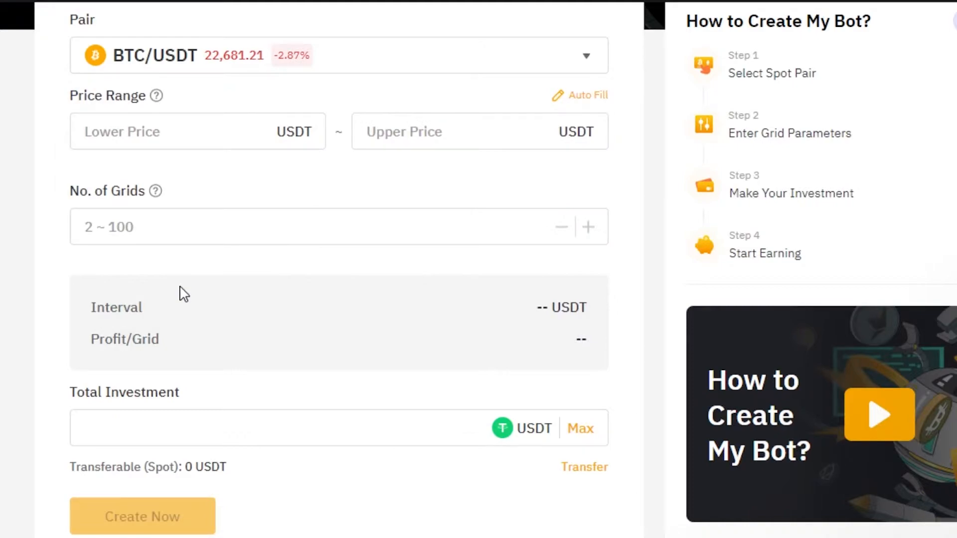
{"action": "mouse_move", "coordinate": [225, 70]}
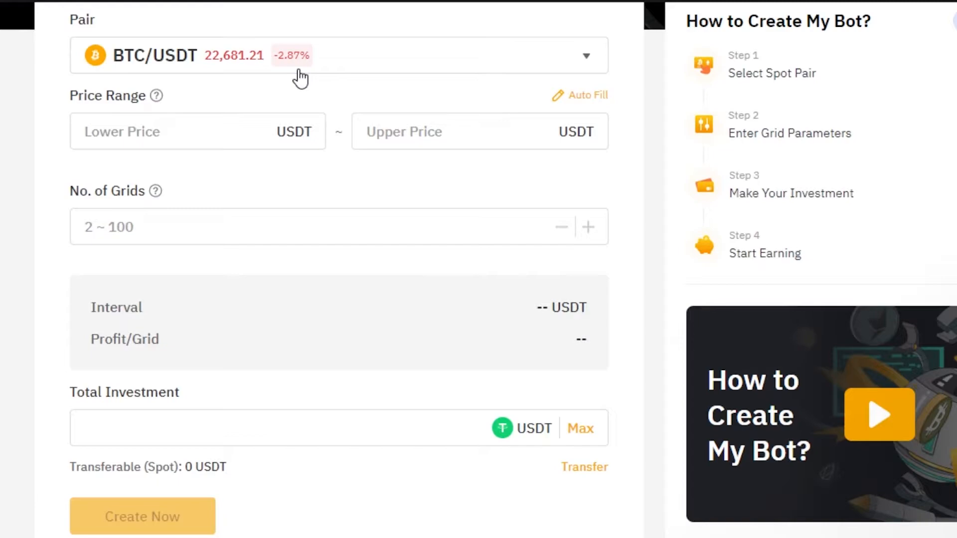
{"action": "left_click", "coordinate": [184, 131]}
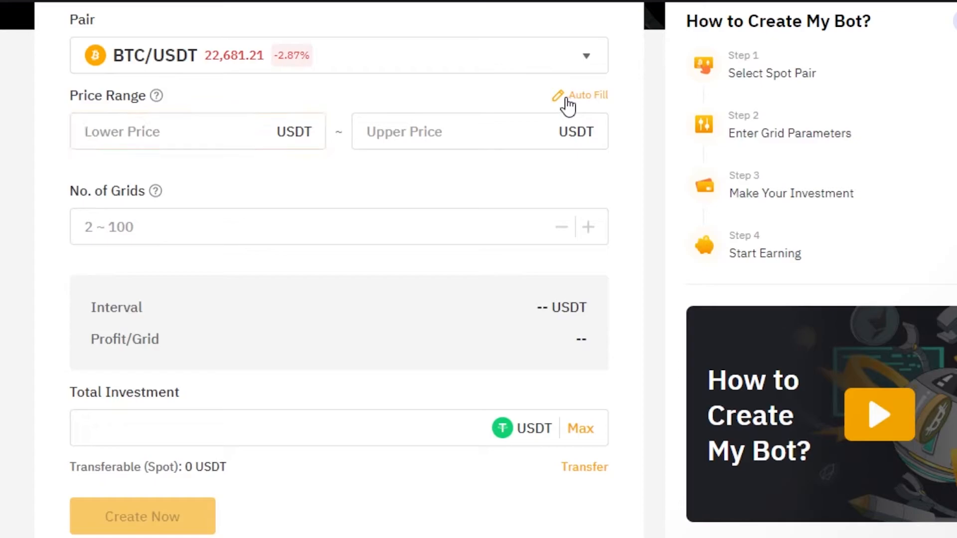
Auto-fill the price range 20095.3–25852.42 and 23 grids for BTC/USDT.
{"action": "left_click", "coordinate": [588, 96]}
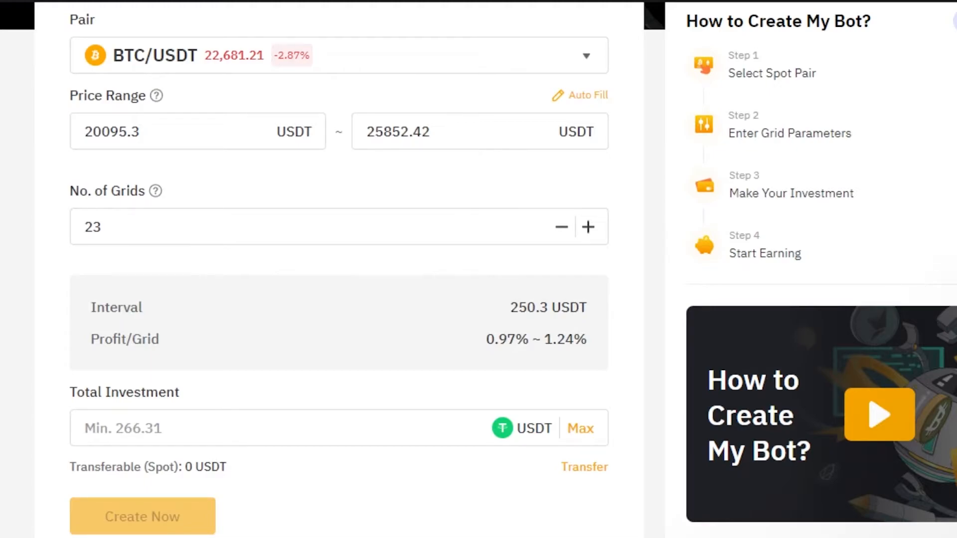
{"action": "scroll", "scroll_direction": "down", "scroll_amount": 3}
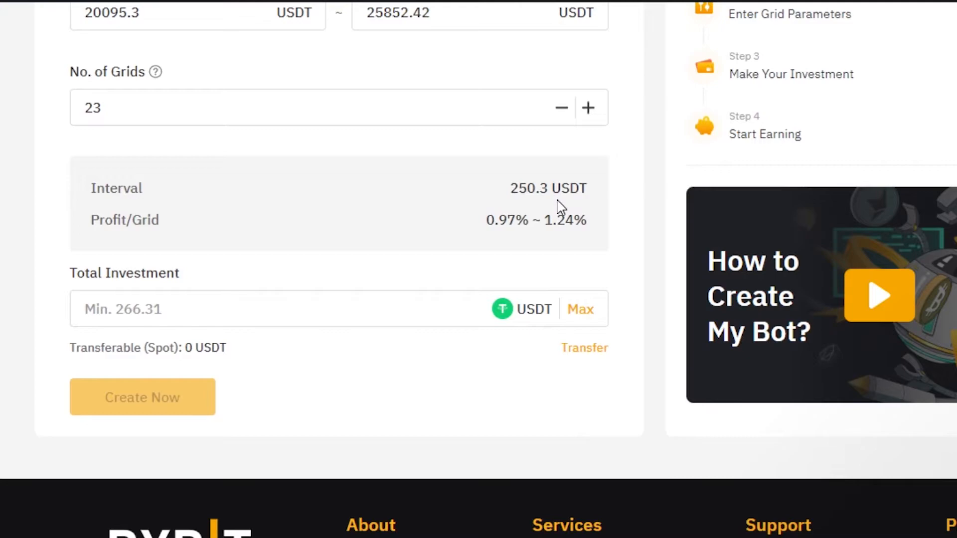
{"action": "mouse_move", "coordinate": [511, 248]}
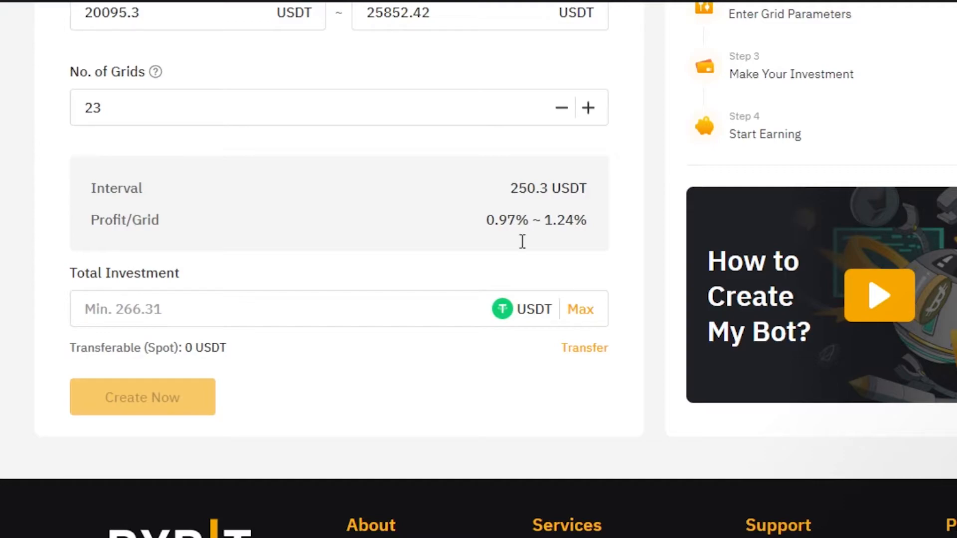
Enter a total investment of 300 USDT, flagged for insufficient balance.
{"action": "left_click", "coordinate": [244, 308]}
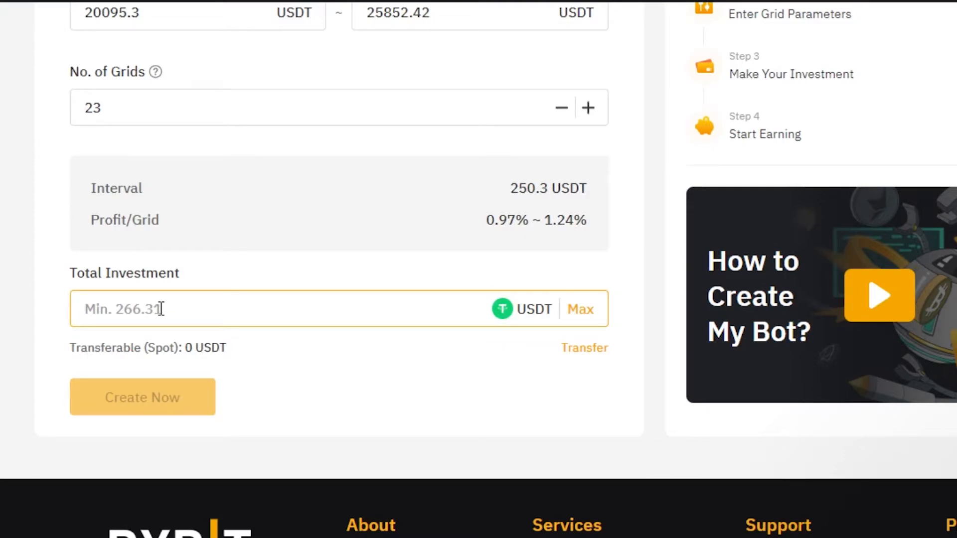
{"action": "mouse_move", "coordinate": [296, 308]}
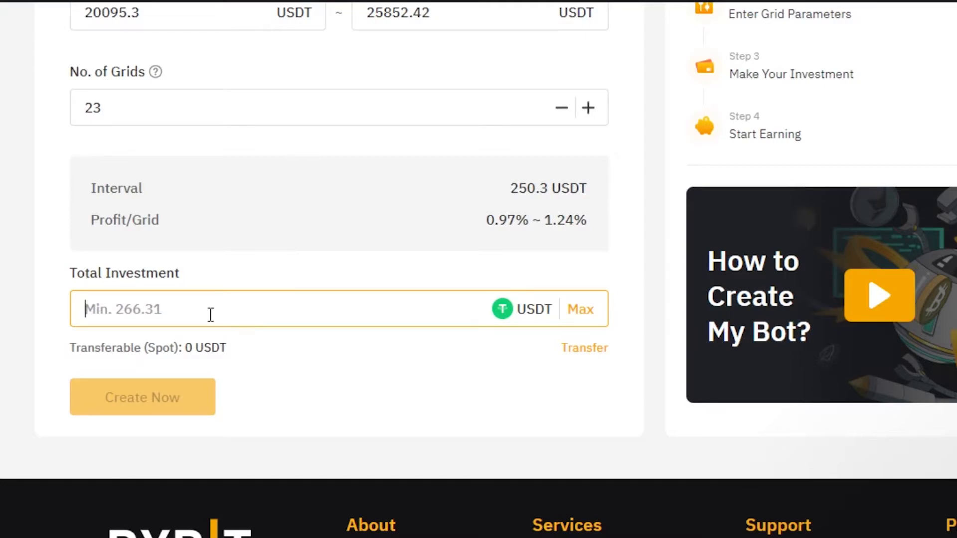
{"action": "type", "text": "2"}
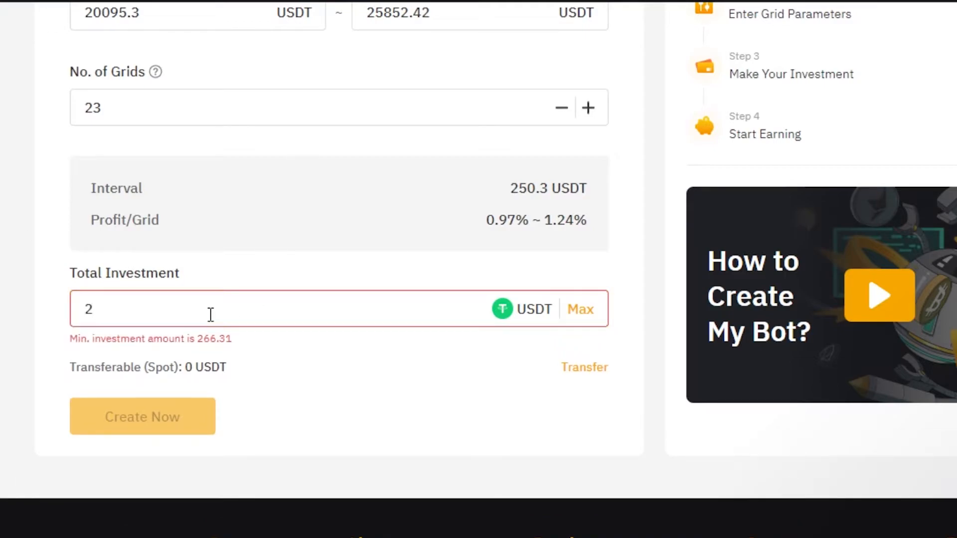
{"action": "type", "text": "300"}
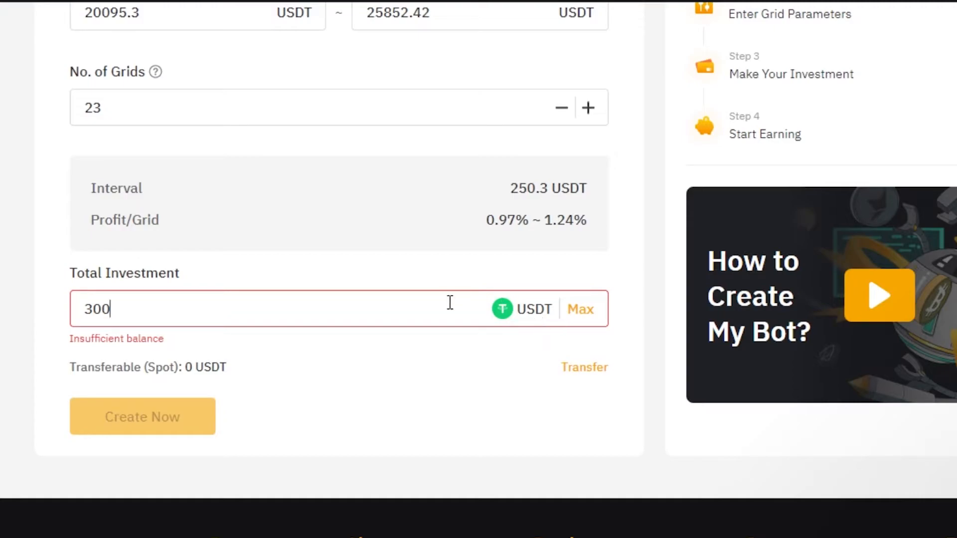
{"action": "mouse_move", "coordinate": [549, 310]}
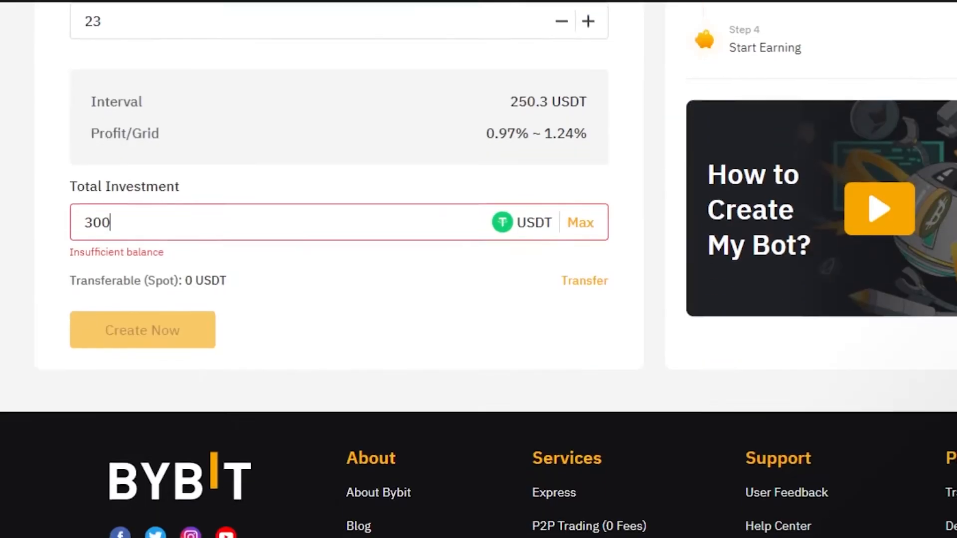
{"action": "scroll", "scroll_direction": "down", "scroll_amount": 3}
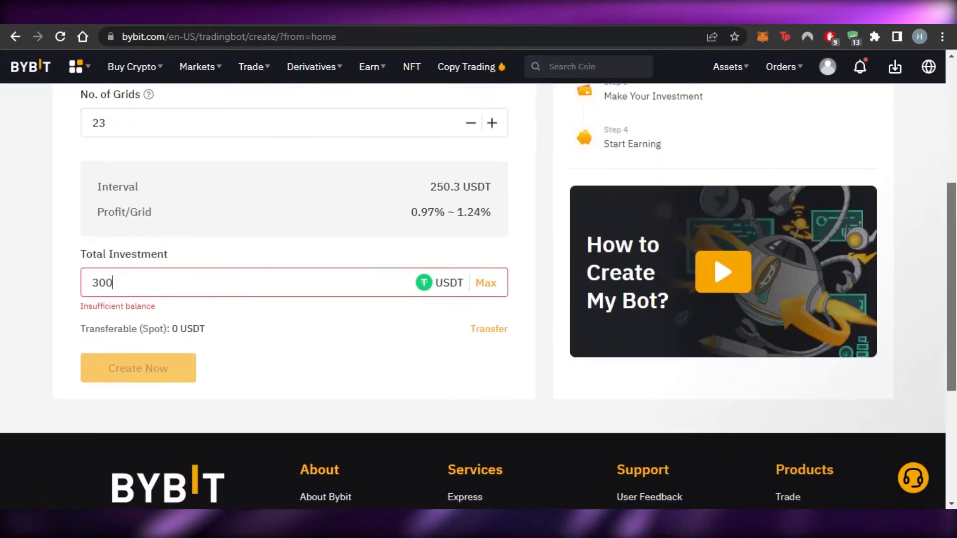
{"action": "scroll", "scroll_direction": "up", "scroll_amount": 3}
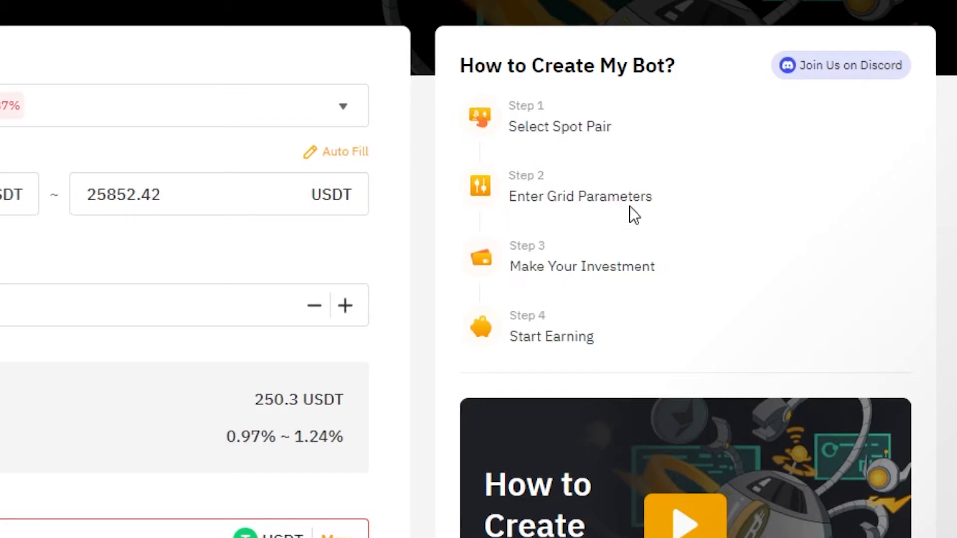
{"action": "mouse_move", "coordinate": [601, 371]}
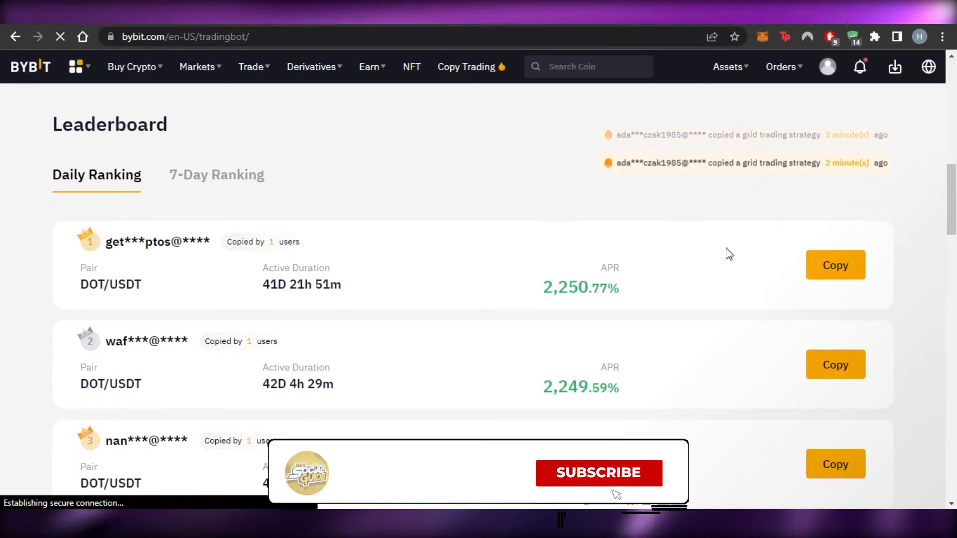
Return to the Trading Bot page and scroll to the Leaderboard's daily DOT/USDT ranking.
{"action": "left_click", "coordinate": [597, 473]}
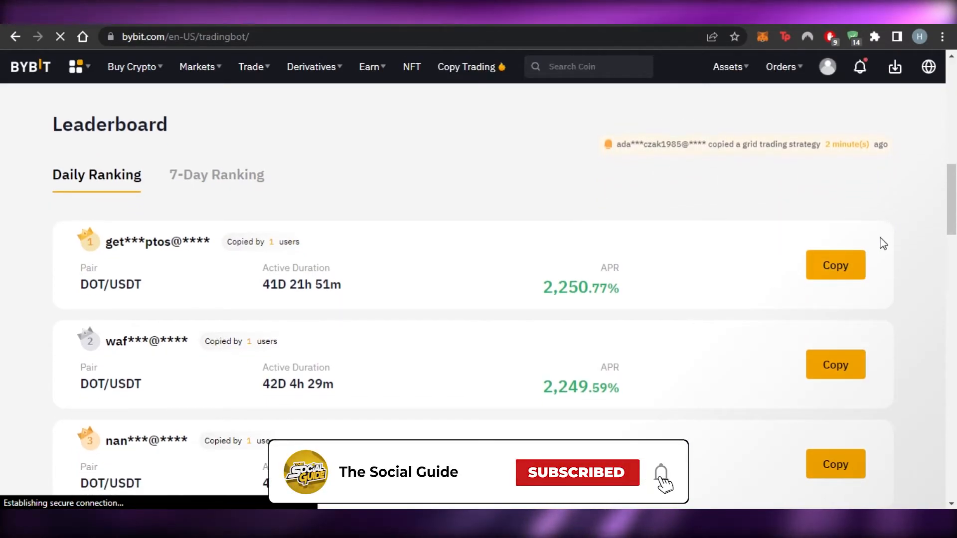
{"action": "scroll", "scroll_direction": "down", "scroll_amount": 3}
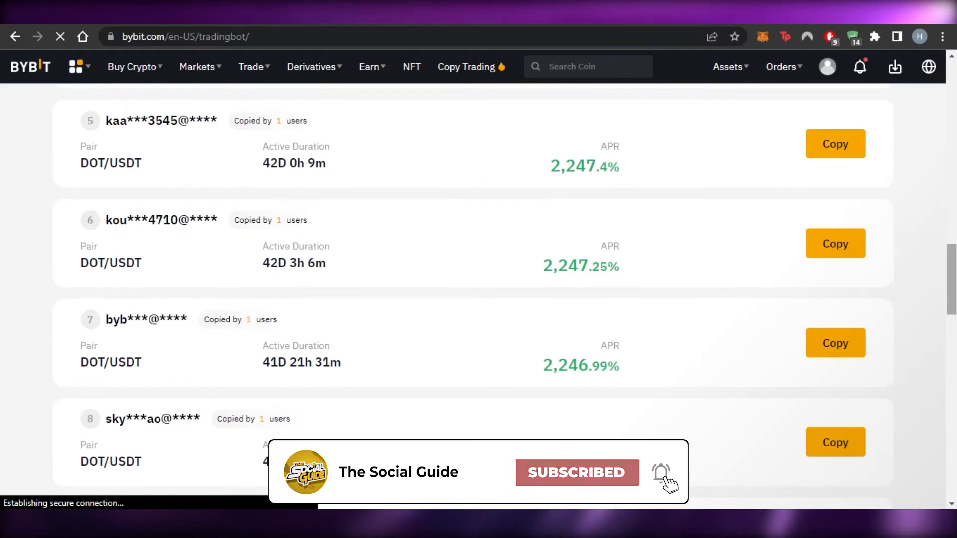
{"action": "scroll", "scroll_direction": "up", "scroll_amount": 3}
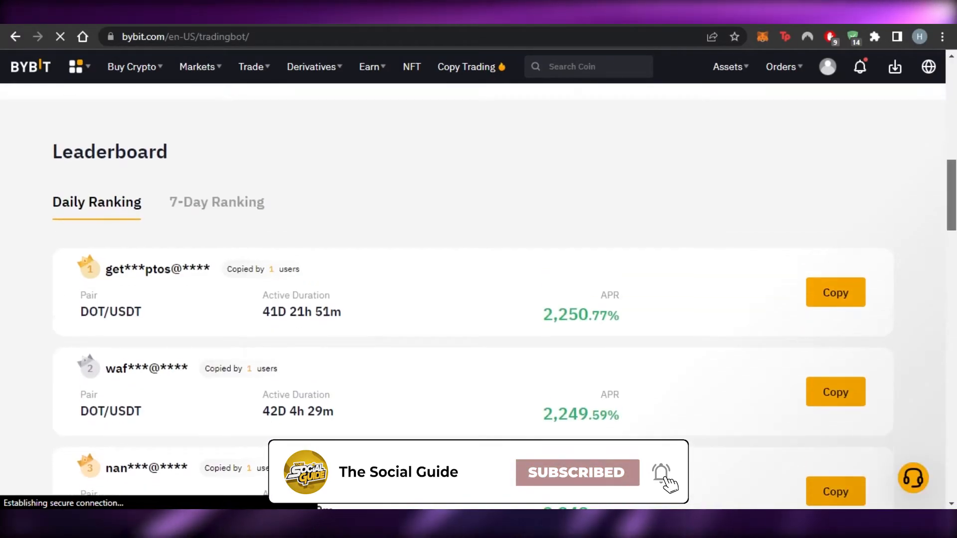
{"action": "scroll", "scroll_direction": "down", "scroll_amount": 3}
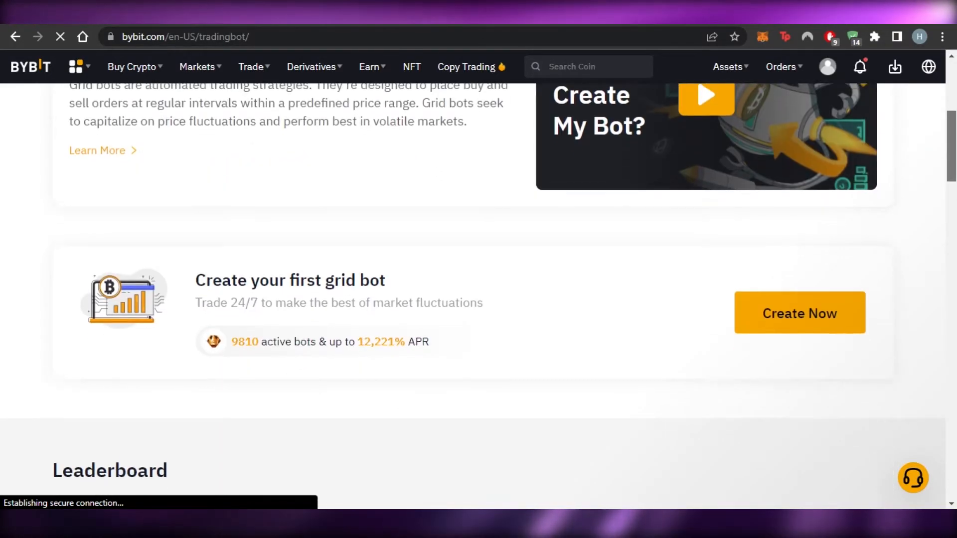
{"action": "scroll", "scroll_direction": "down", "scroll_amount": 3}
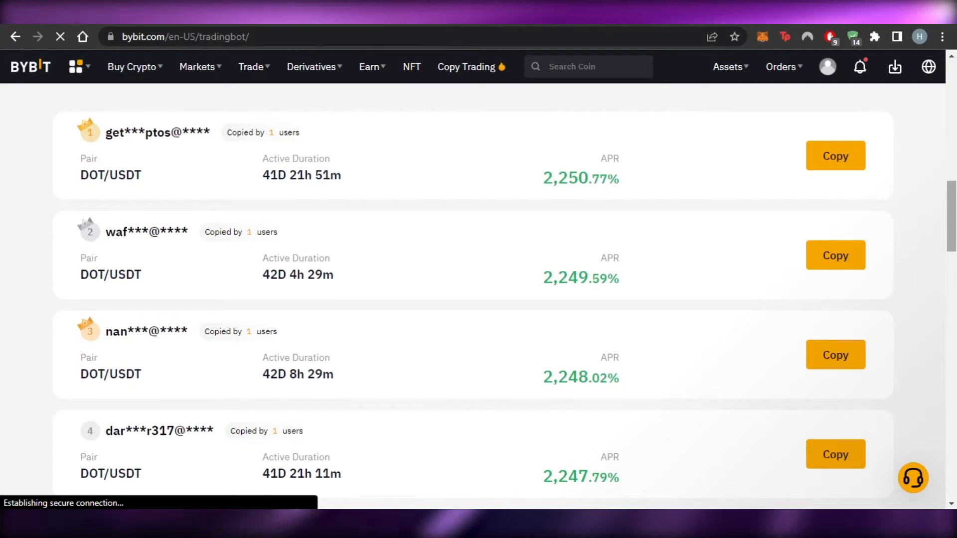
{"action": "scroll", "scroll_direction": "down", "scroll_amount": 3}
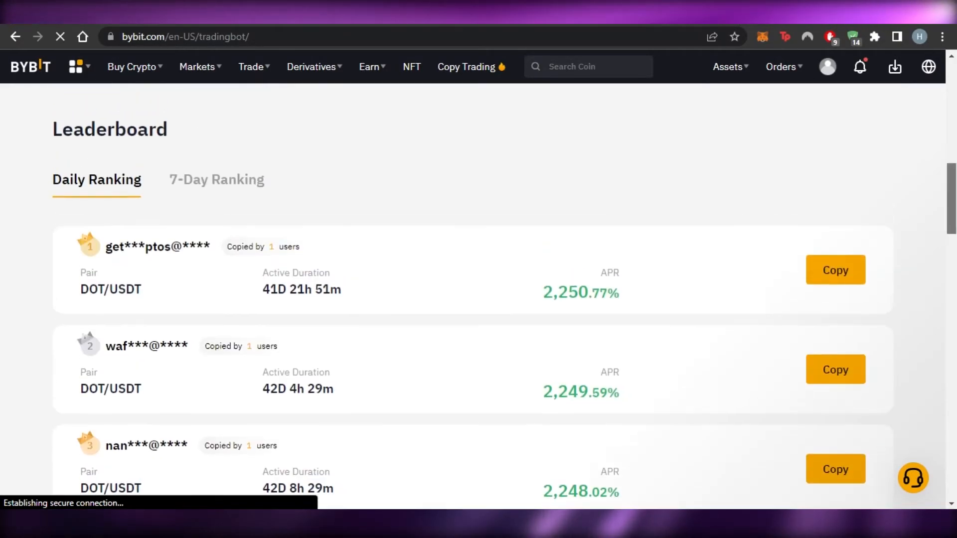
{"action": "scroll", "scroll_direction": "down", "scroll_amount": 3}
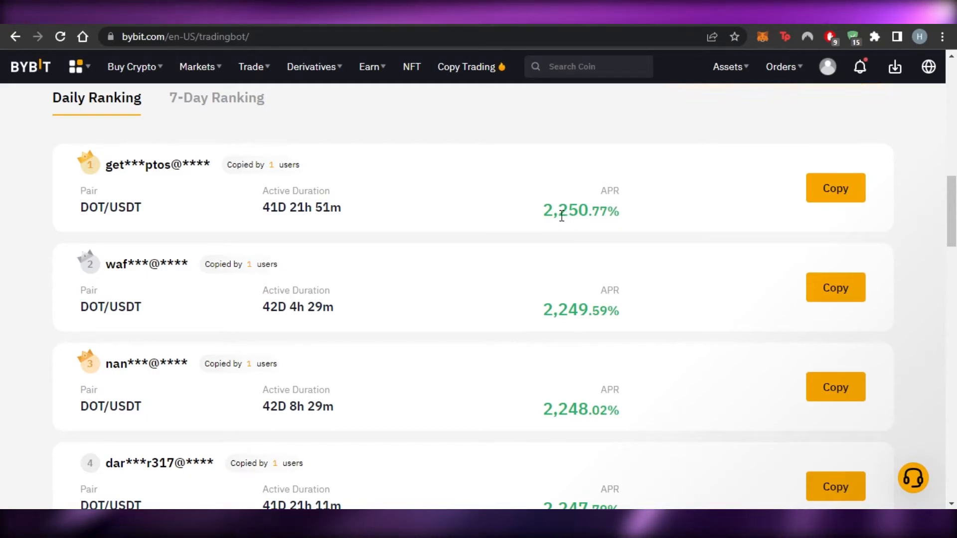
{"action": "mouse_move", "coordinate": [625, 221]}
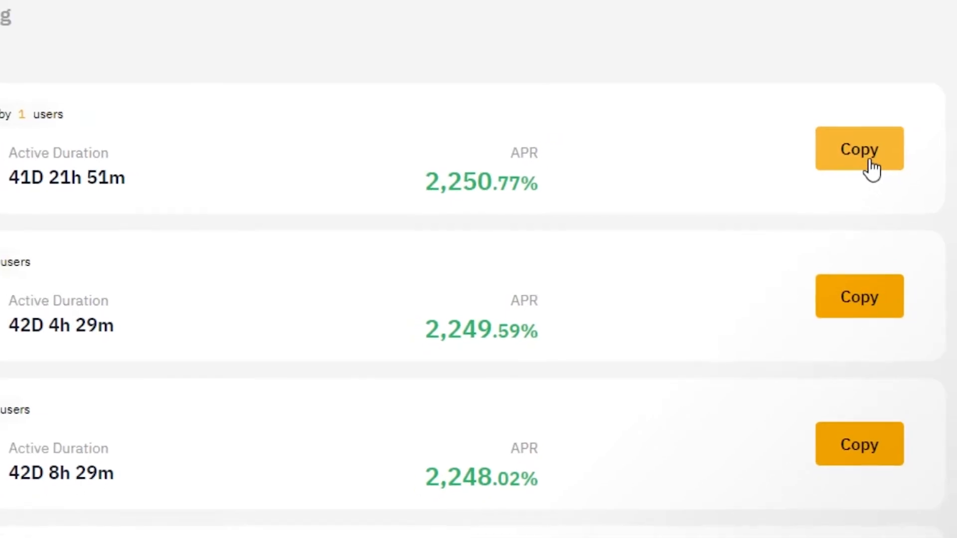
Copy the top DOT/USDT strategy into the form with range 8.9–9.2 and 5 grids.
{"action": "left_click", "coordinate": [858, 149]}
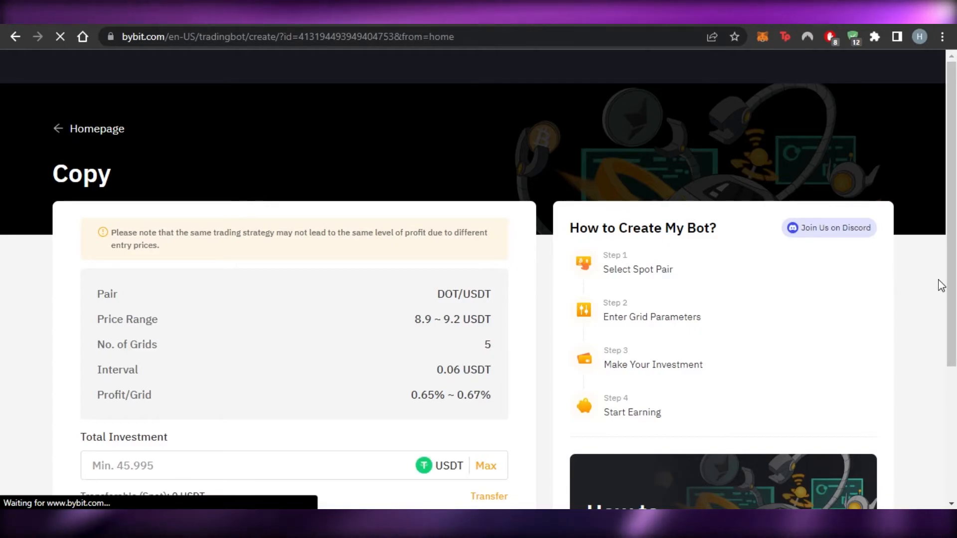
{"action": "scroll", "scroll_direction": "down", "scroll_amount": 3}
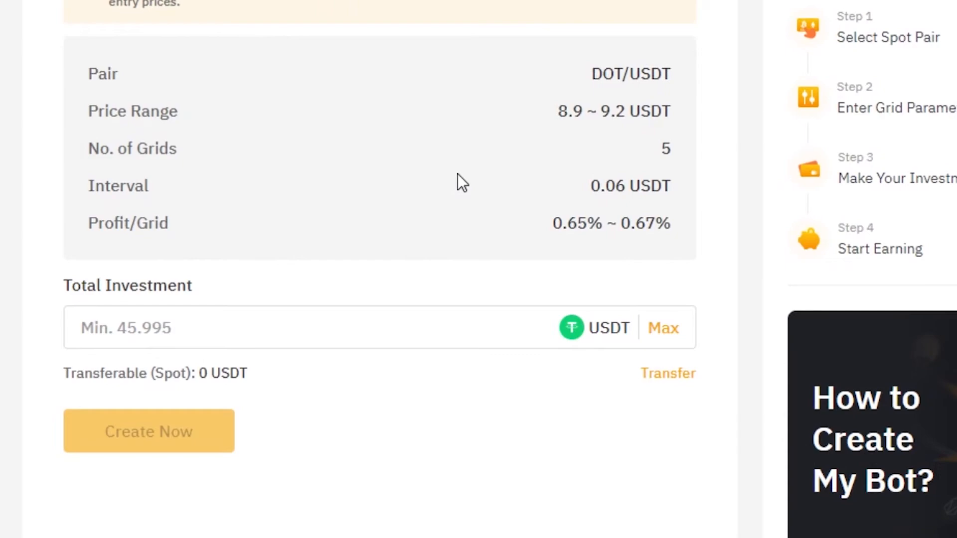
{"action": "mouse_move", "coordinate": [370, 181]}
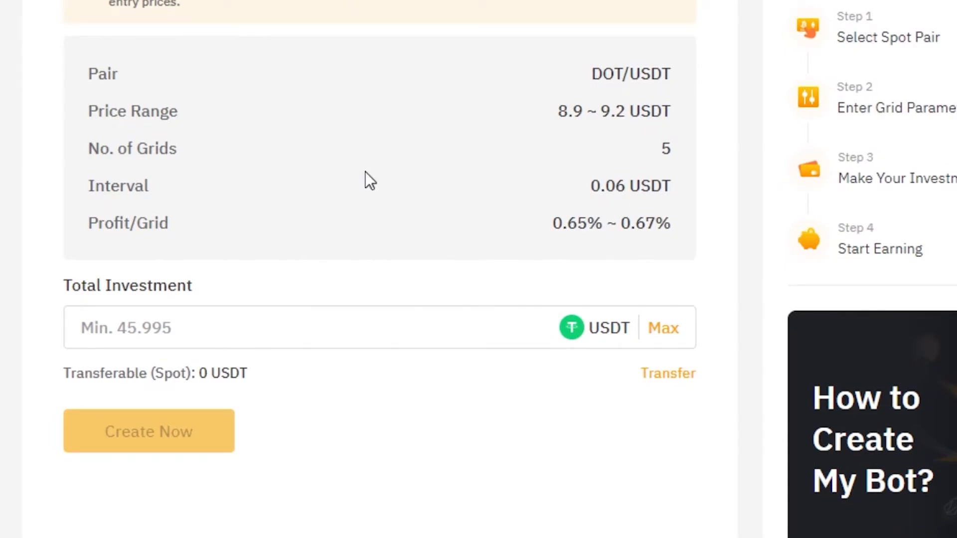
{"action": "mouse_move", "coordinate": [815, 273]}
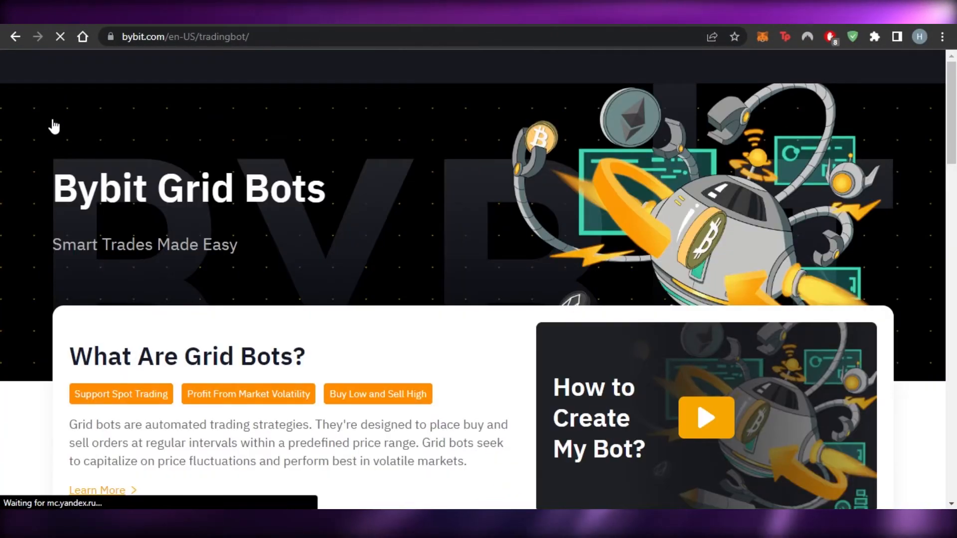
{"action": "scroll", "scroll_direction": "down", "scroll_amount": 3}
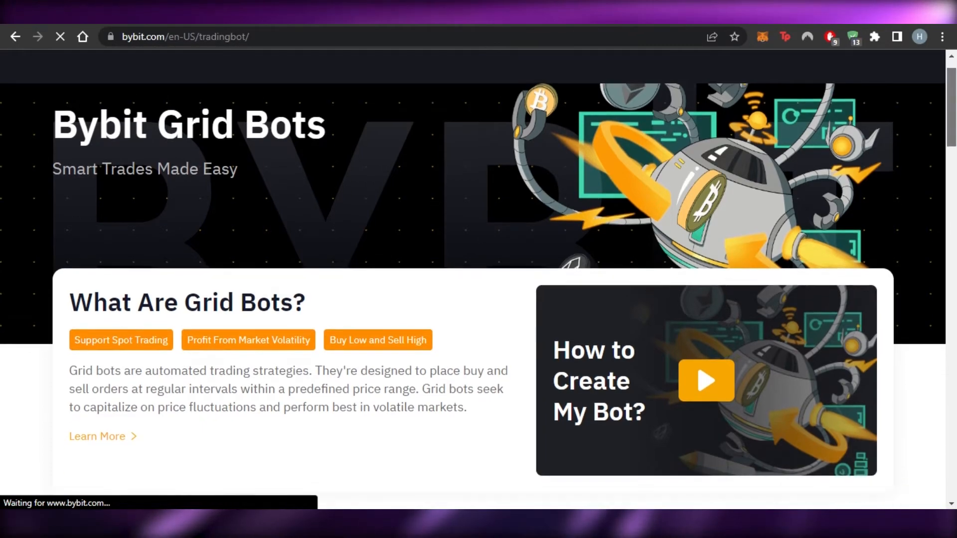
{"action": "scroll", "scroll_direction": "down", "scroll_amount": 3}
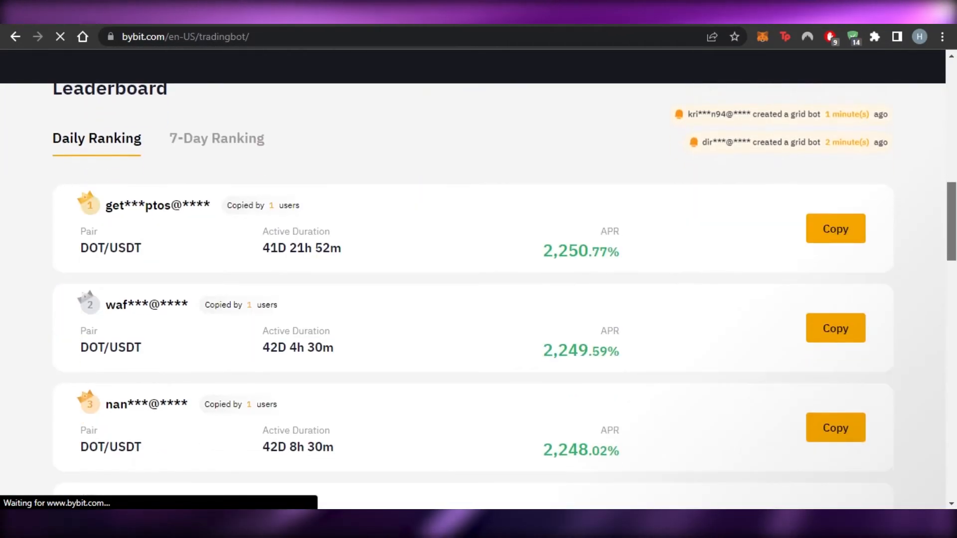
{"action": "scroll", "scroll_direction": "down", "scroll_amount": 3}
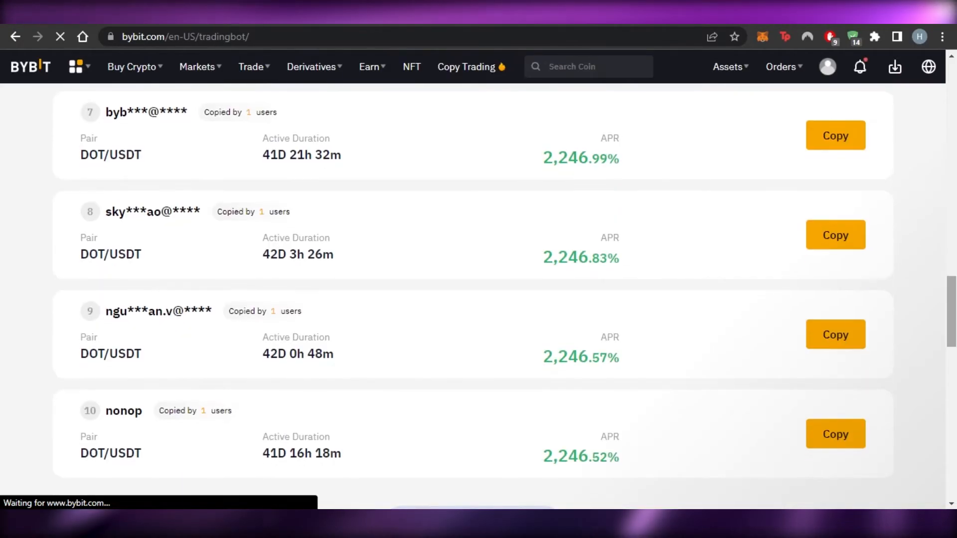
{"action": "scroll", "scroll_direction": "up", "scroll_amount": 3}
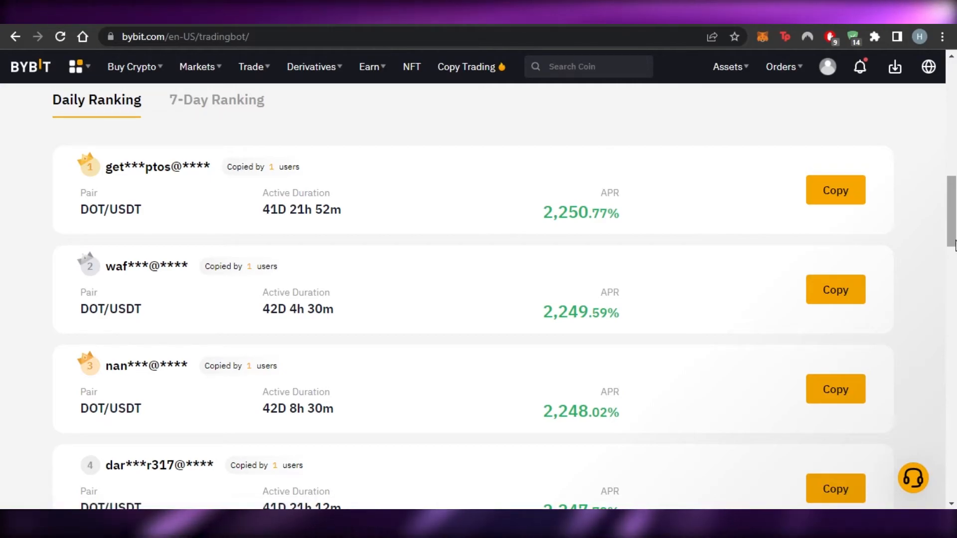
{"action": "mouse_move", "coordinate": [180, 186]}
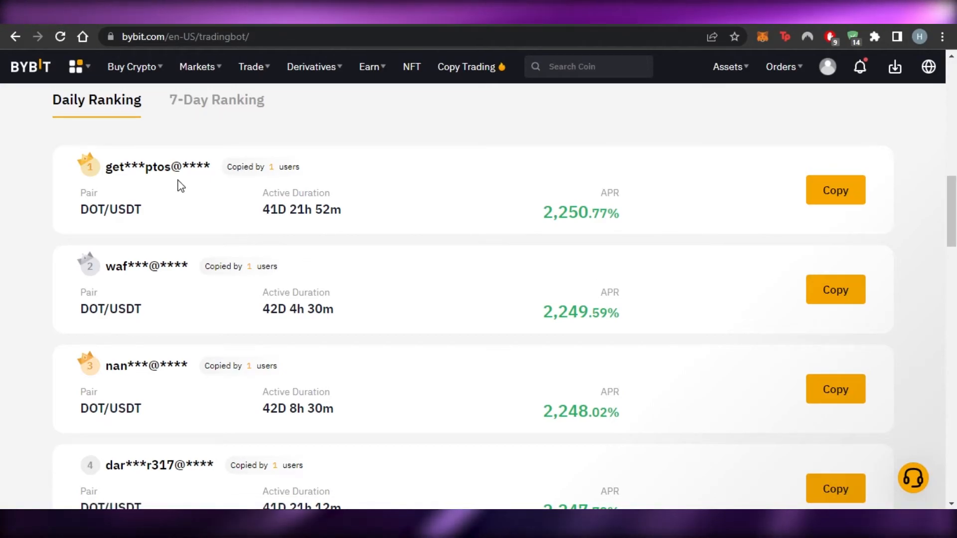
{"action": "scroll", "scroll_direction": "down", "scroll_amount": 3}
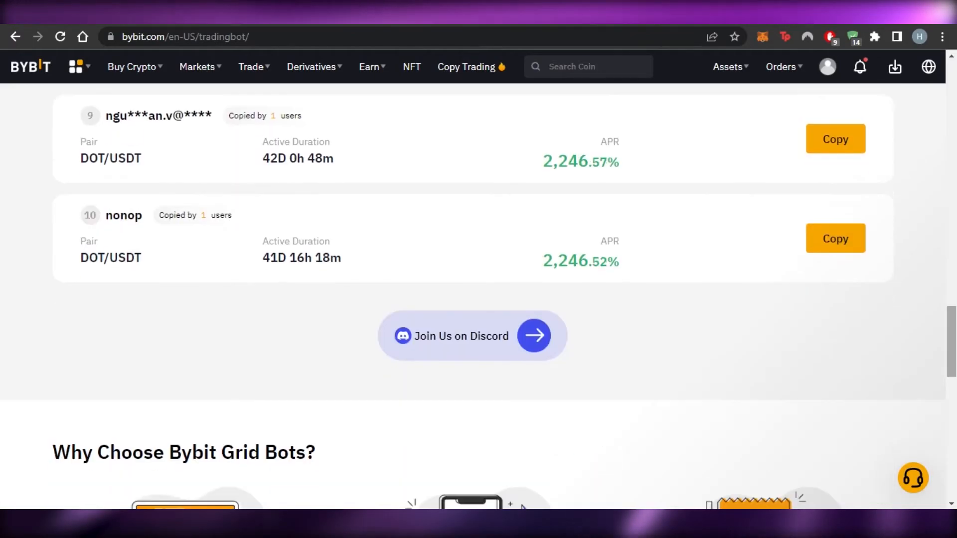
{"action": "scroll", "scroll_direction": "down", "scroll_amount": 3}
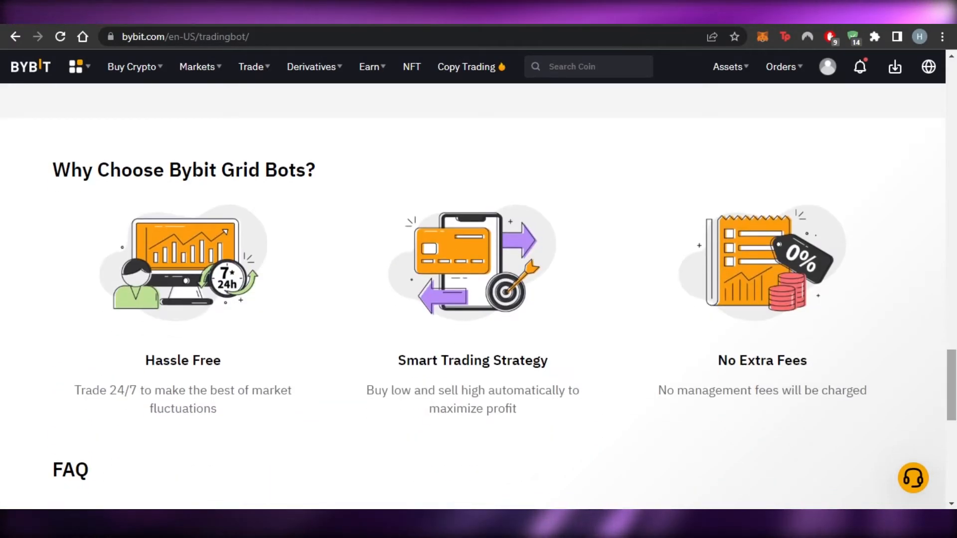
{"action": "scroll", "scroll_direction": "up", "scroll_amount": 3}
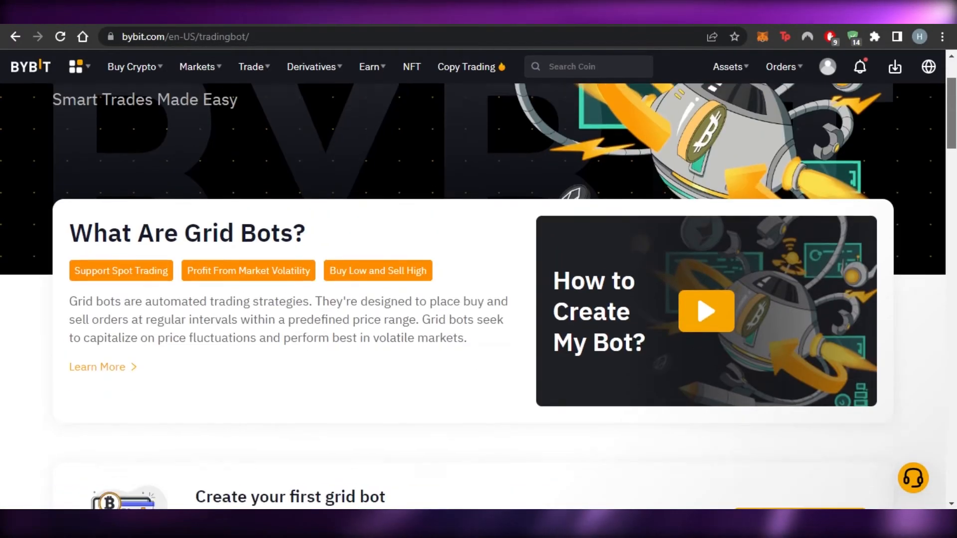
{"action": "scroll", "scroll_direction": "down", "scroll_amount": 3}
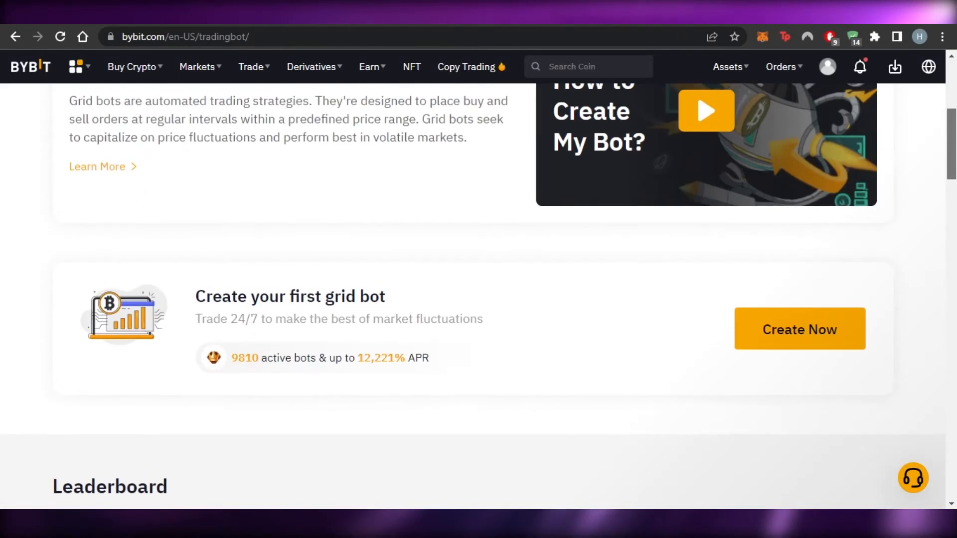
Switch the leaderboard to the 7-Day Ranking and scroll through the BIT/USDT entries around 1,200% APR.
{"action": "scroll", "scroll_direction": "down", "scroll_amount": 3}
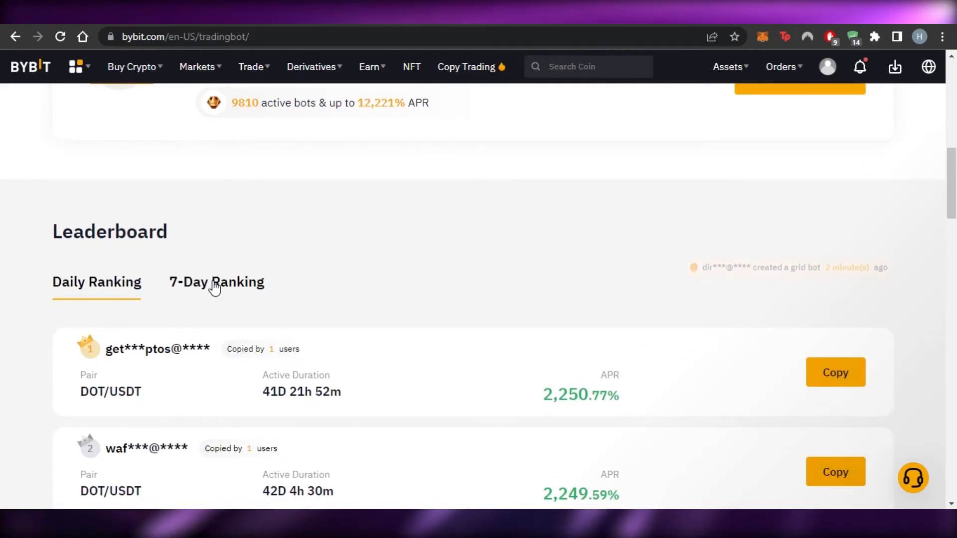
{"action": "left_click", "coordinate": [216, 282]}
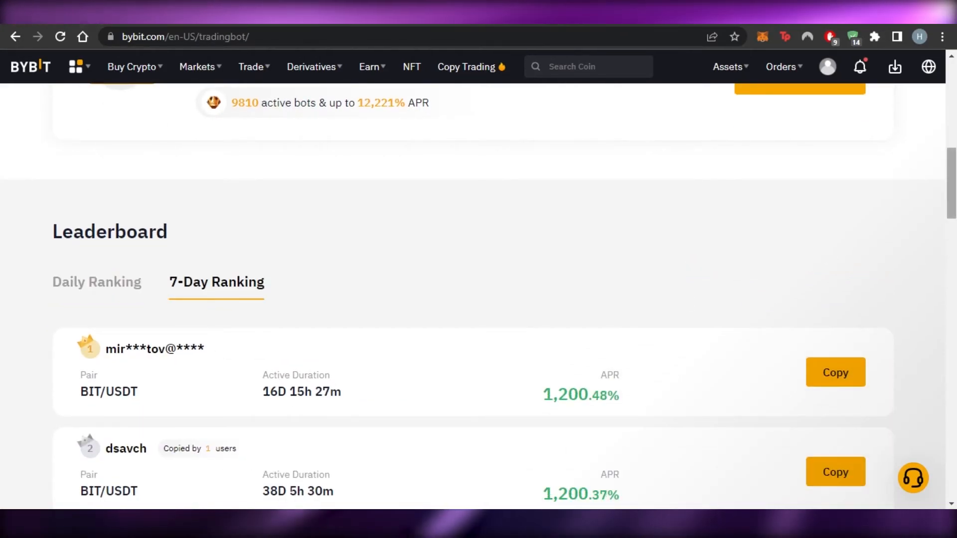
{"action": "scroll", "scroll_direction": "down", "scroll_amount": 3}
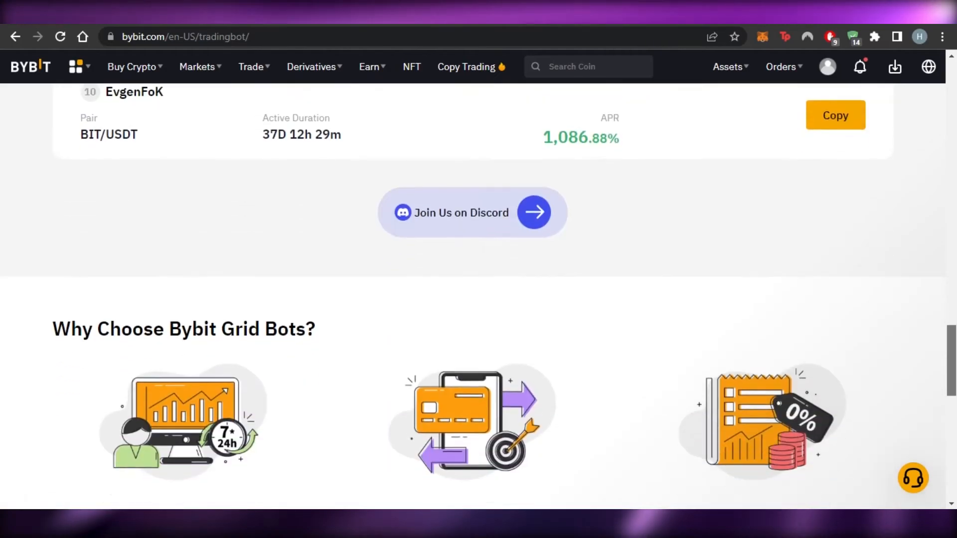
{"action": "scroll", "scroll_direction": "up", "scroll_amount": 3}
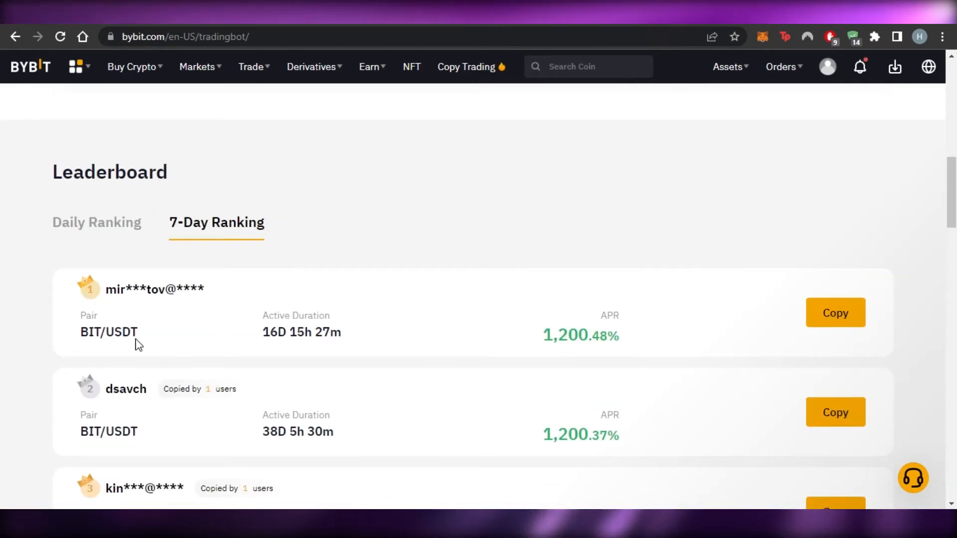
{"action": "scroll", "scroll_direction": "up", "scroll_amount": 3}
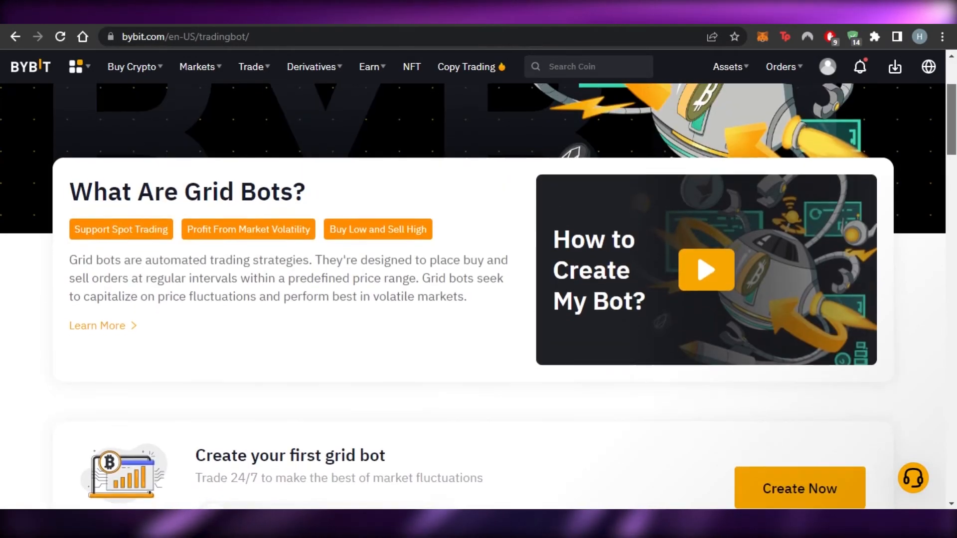
{"action": "scroll", "scroll_direction": "down", "scroll_amount": 3}
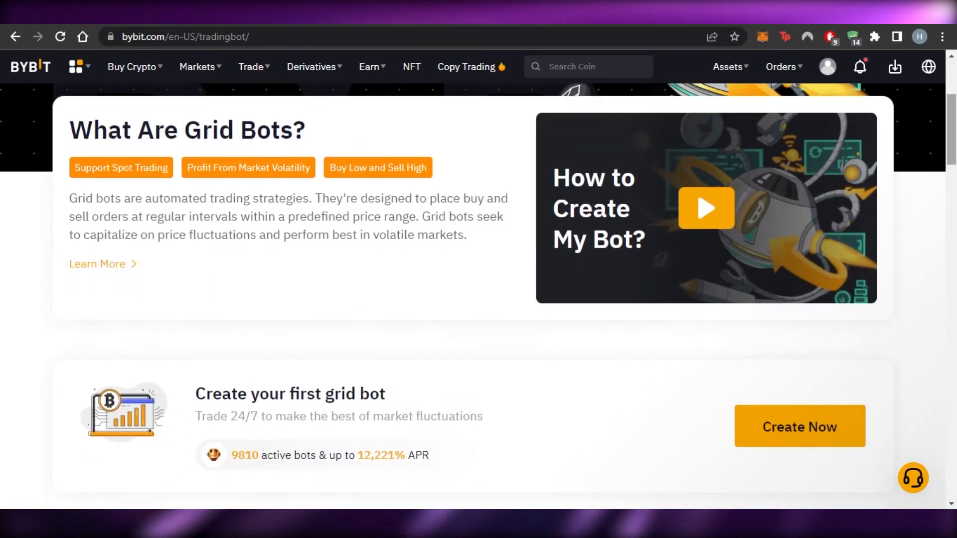
{"action": "scroll", "scroll_direction": "down", "scroll_amount": 3}
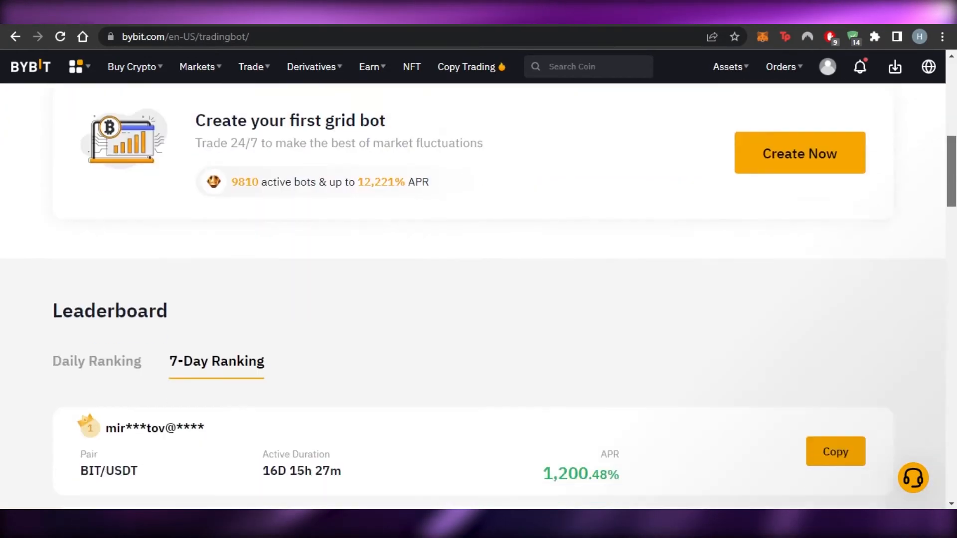
{"action": "scroll", "scroll_direction": "down", "scroll_amount": 3}
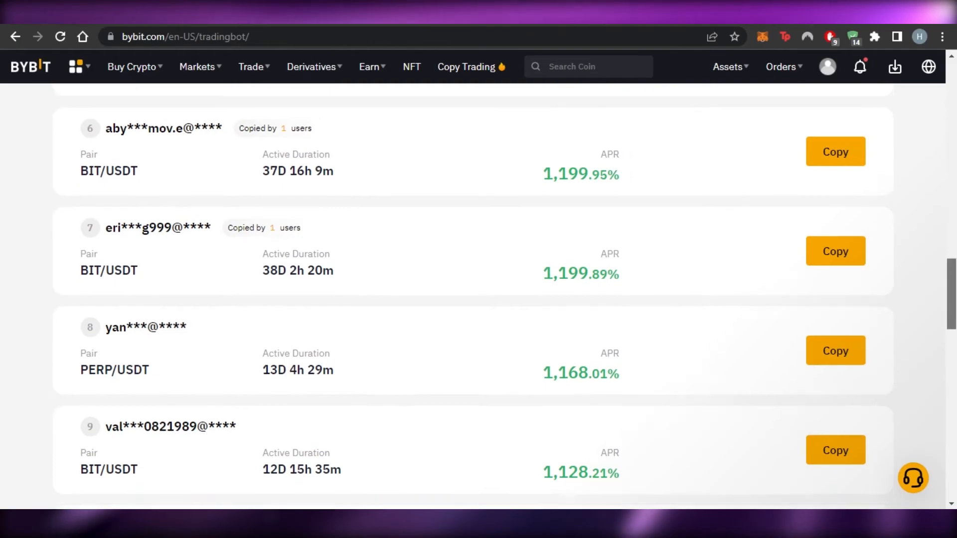
{"action": "scroll", "scroll_direction": "up", "scroll_amount": 3}
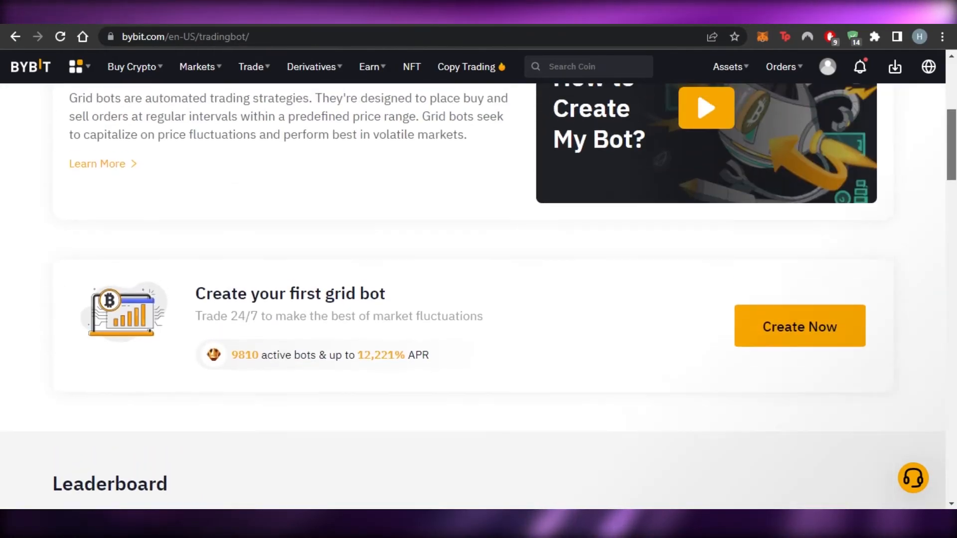
{"action": "scroll", "scroll_direction": "down", "scroll_amount": 3}
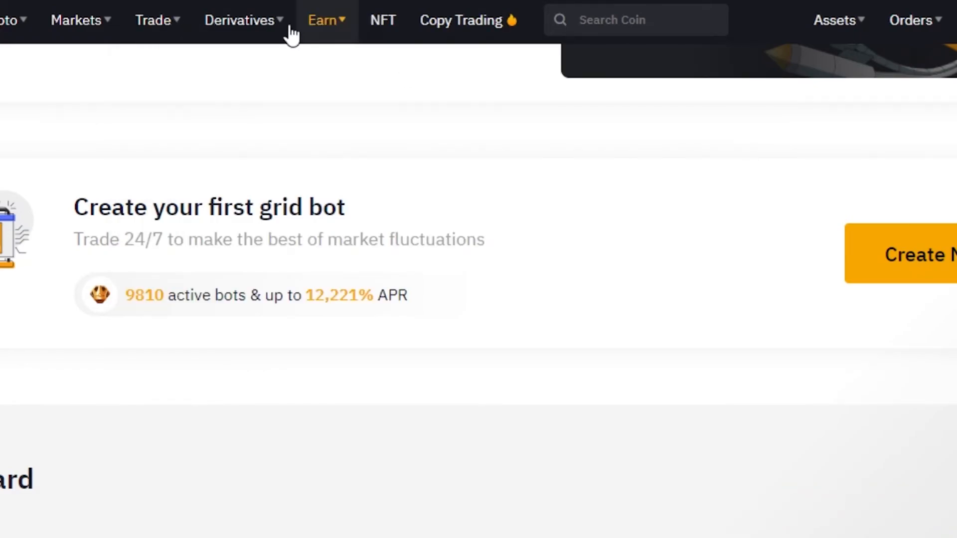
{"action": "left_click", "coordinate": [154, 20]}
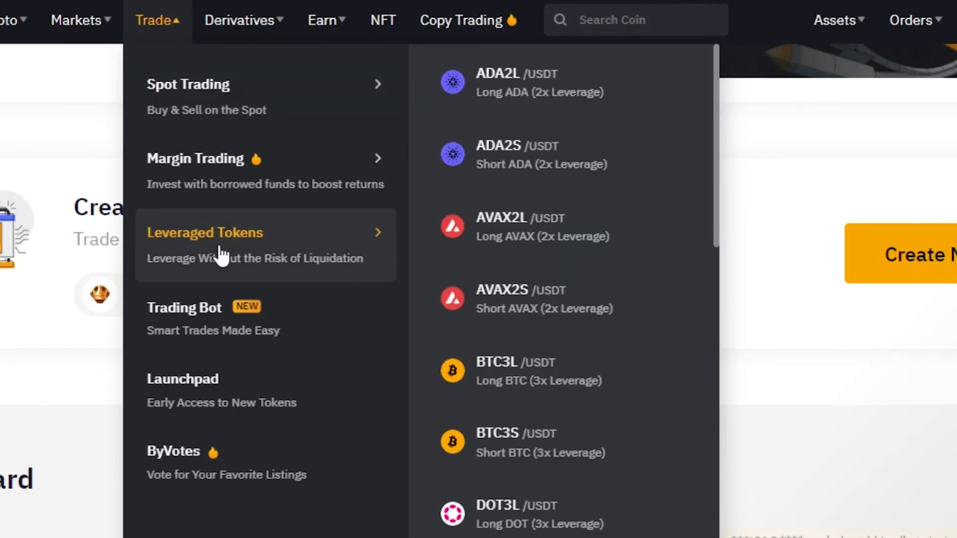
{"action": "mouse_move", "coordinate": [208, 330]}
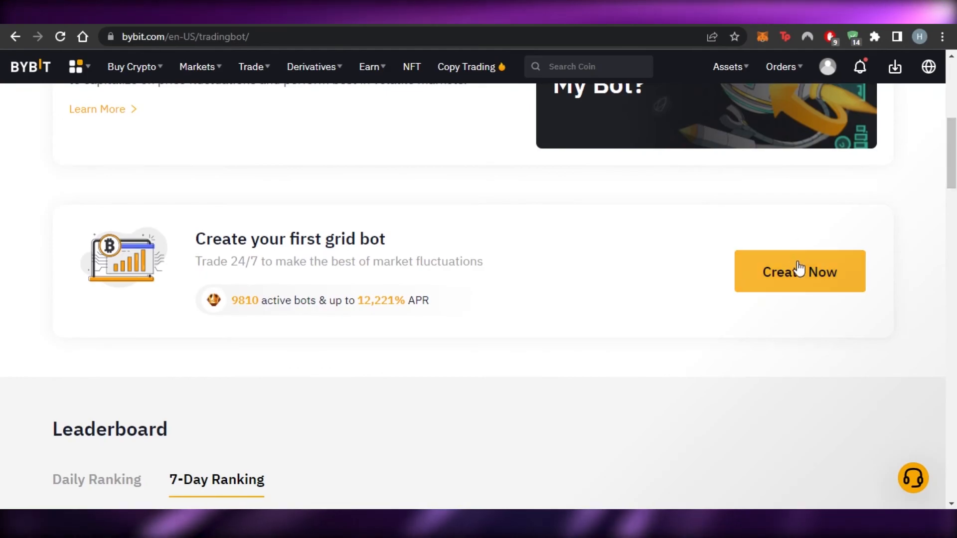
{"action": "scroll", "scroll_direction": "down", "scroll_amount": 3}
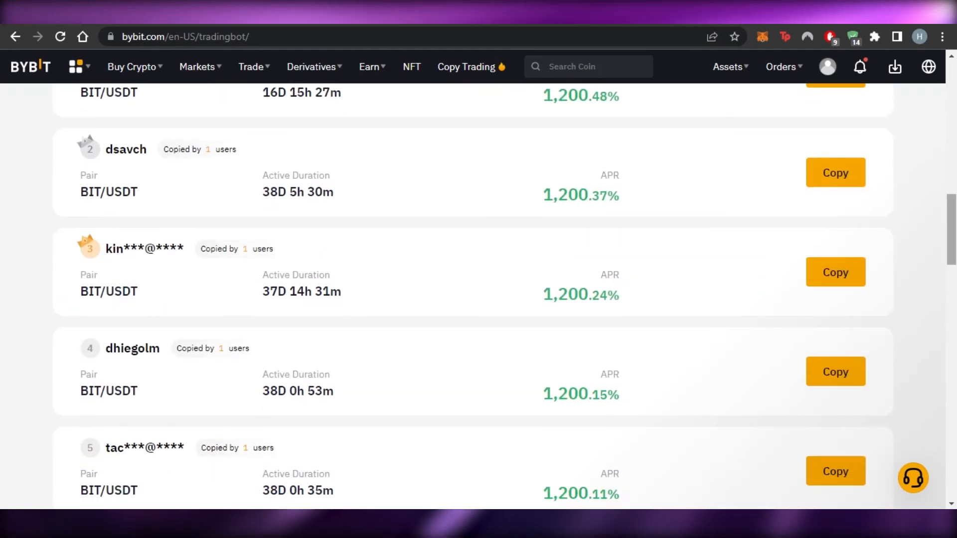
{"action": "scroll", "scroll_direction": "down", "scroll_amount": 3}
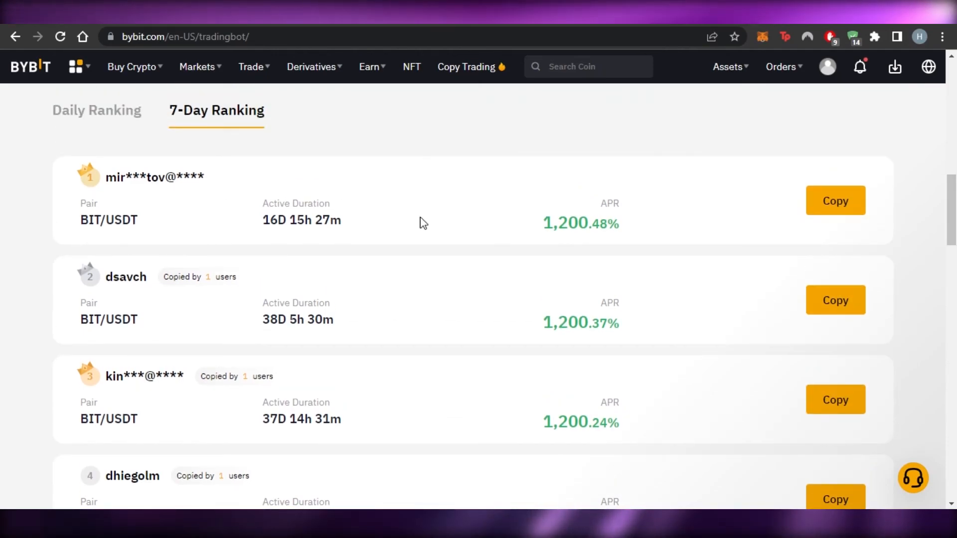
{"action": "scroll", "scroll_direction": "up", "scroll_amount": 3}
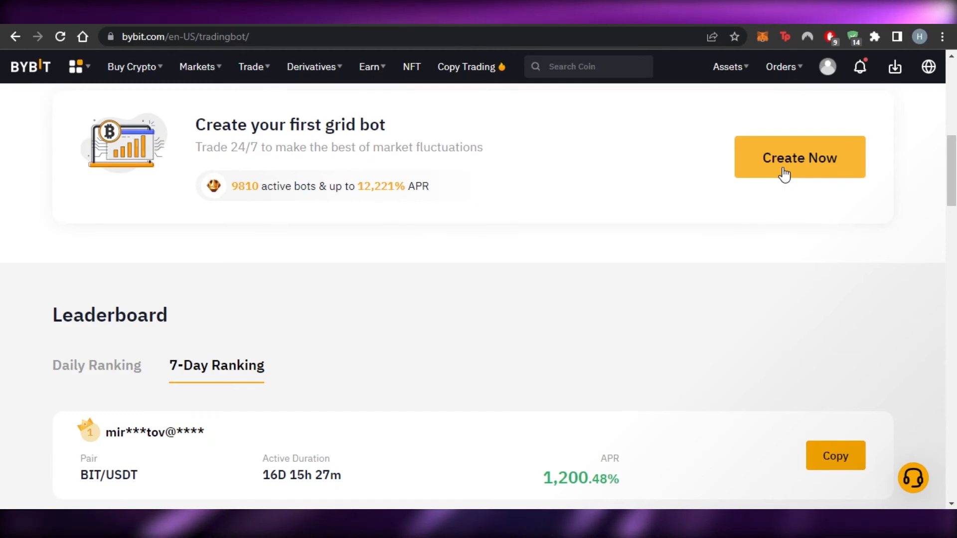
{"action": "scroll", "scroll_direction": "down", "scroll_amount": 3}
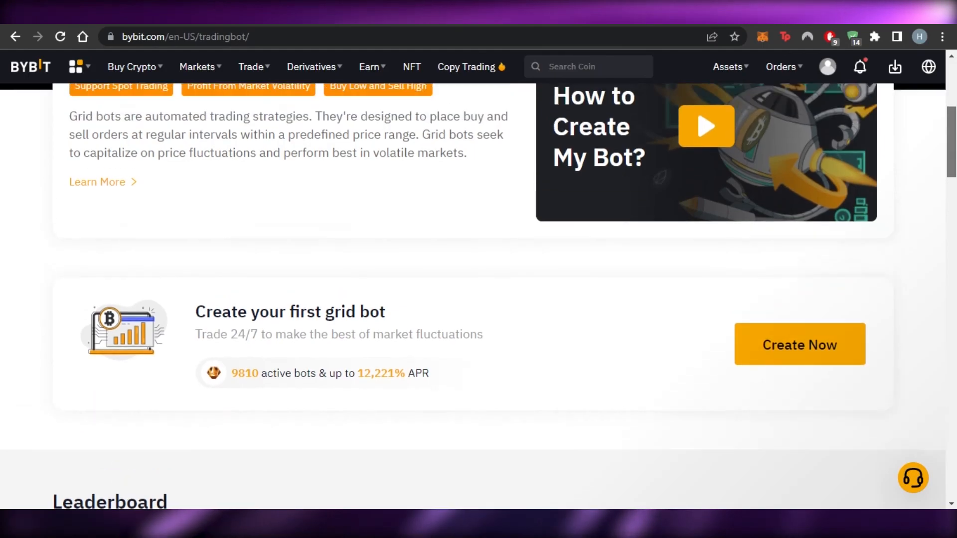
{"action": "scroll", "scroll_direction": "up", "scroll_amount": 3}
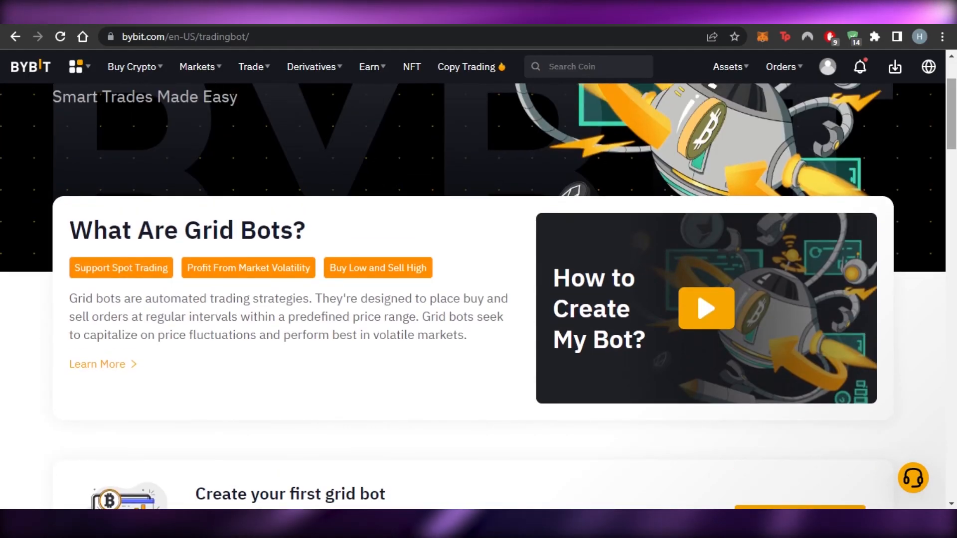
{"action": "scroll", "scroll_direction": "down", "scroll_amount": 3}
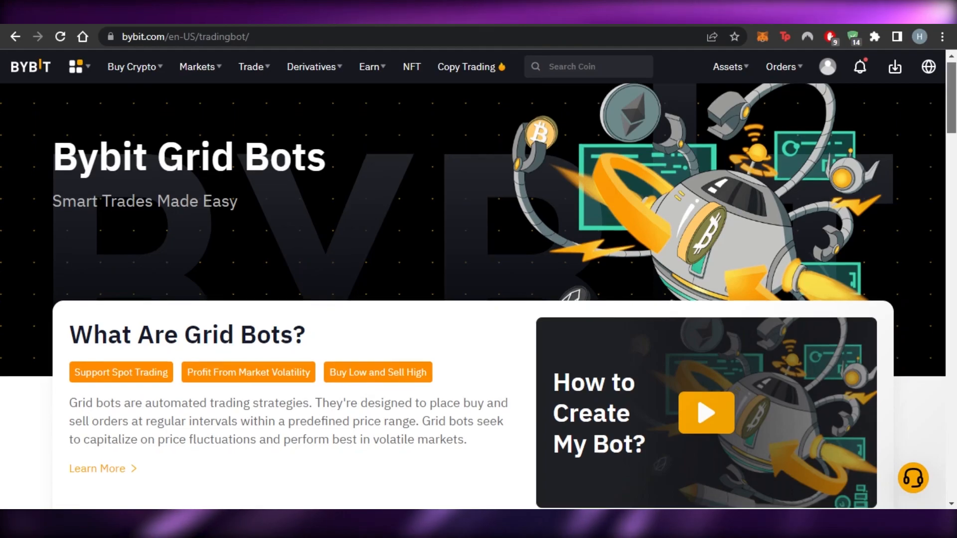
{"action": "scroll", "scroll_direction": "down", "scroll_amount": 3}
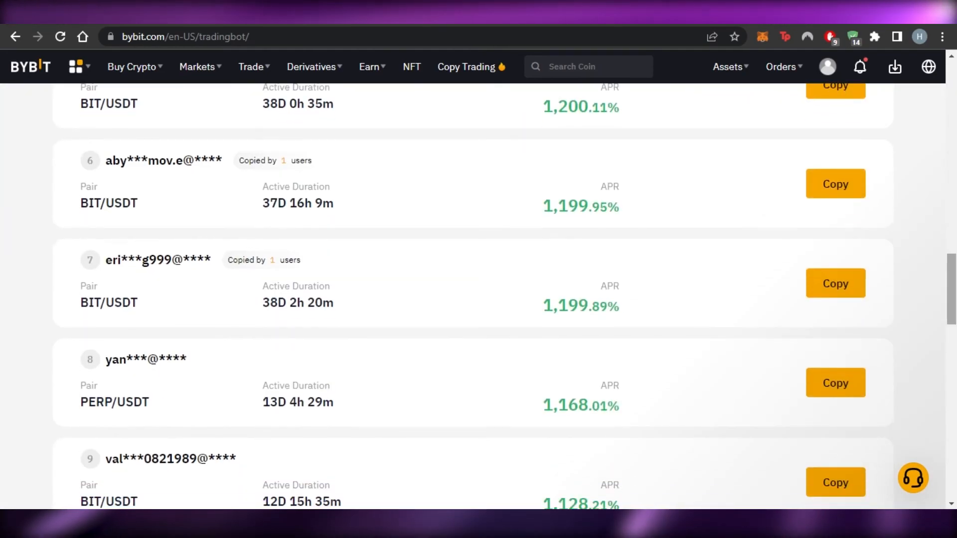
{"action": "scroll", "scroll_direction": "up", "scroll_amount": 3}
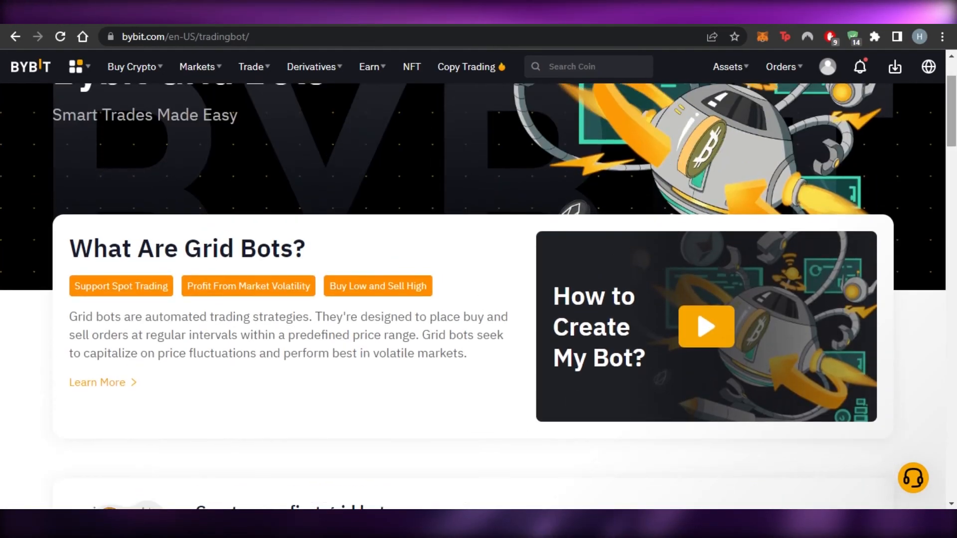